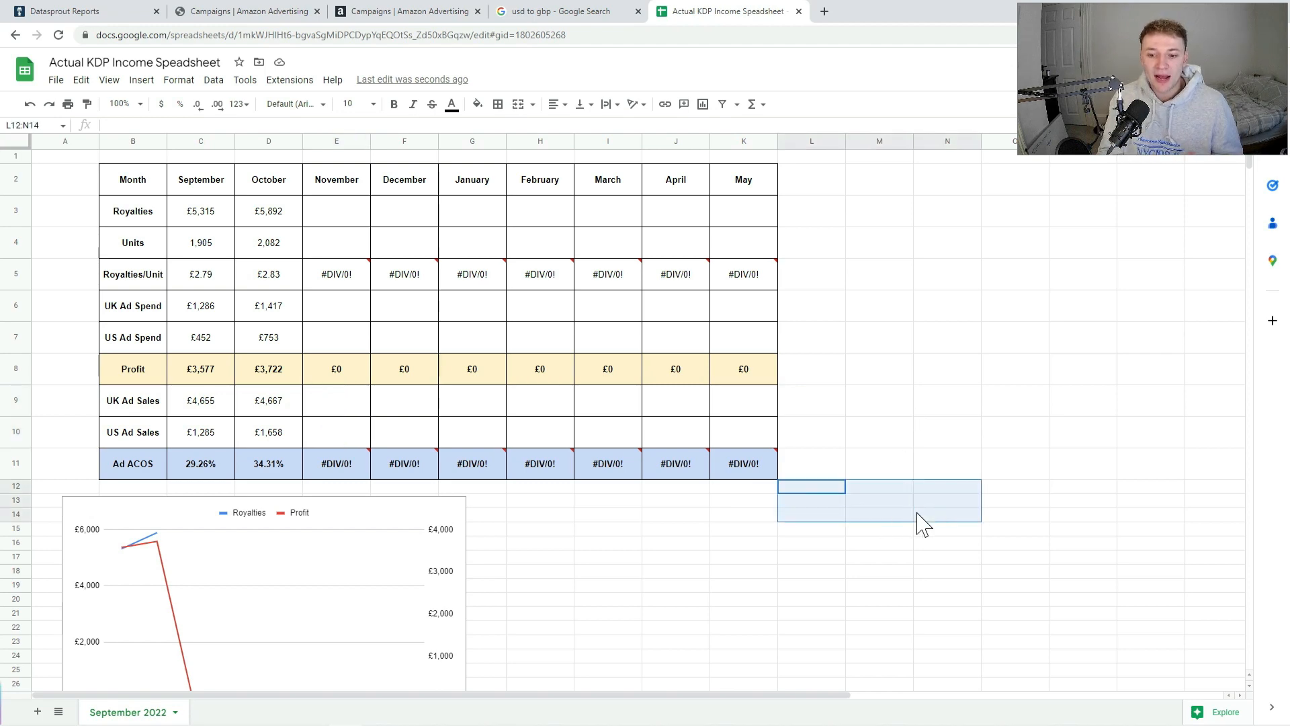
Step: Select the March–May ad sales and ACOS cells in the spreadsheet
{"action": "left_click", "coordinate": [878, 499]}
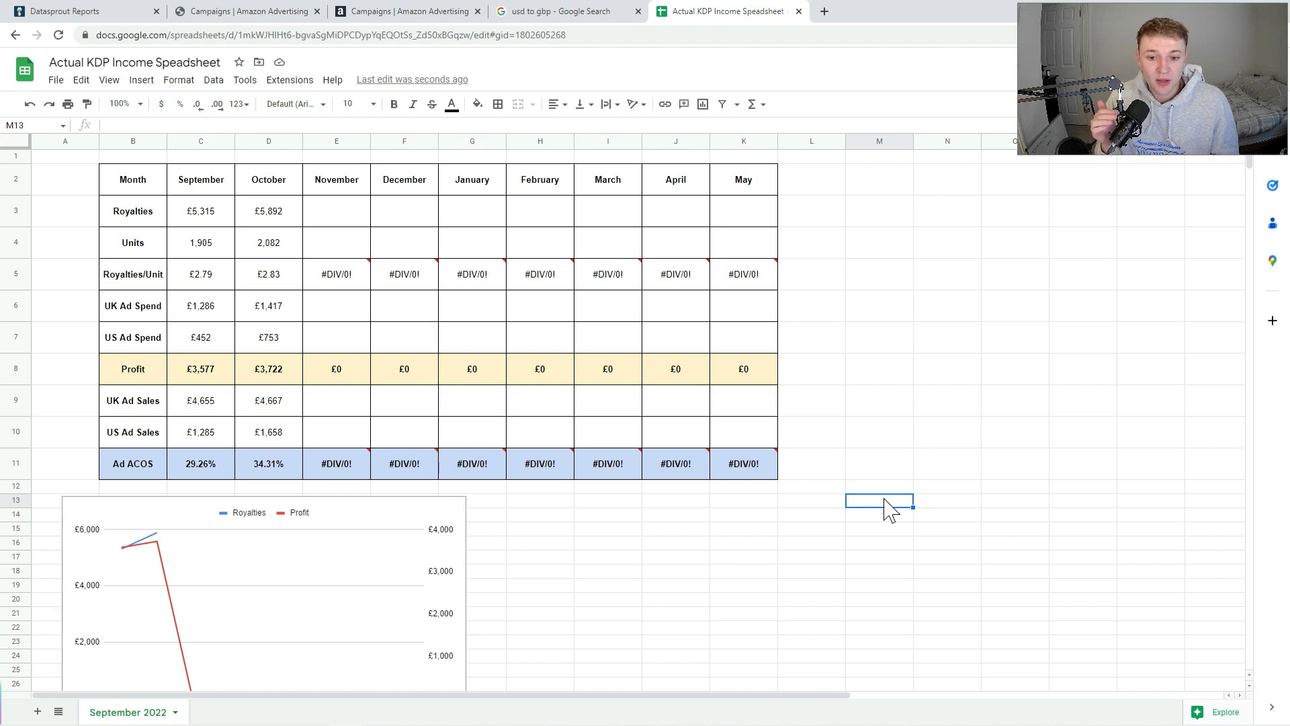
{"action": "left_click_drag", "start_coordinate": [880, 502], "coordinate": [946, 514]}
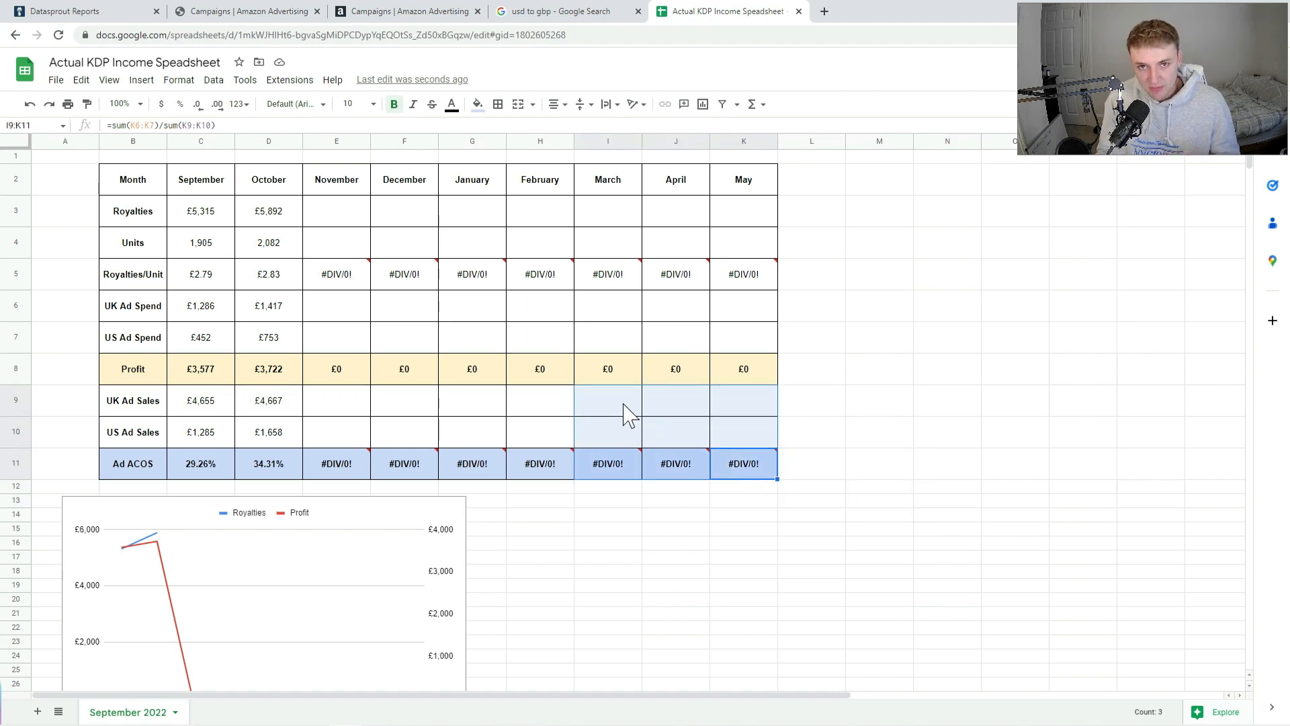
{"action": "mouse_move", "coordinate": [675, 440]}
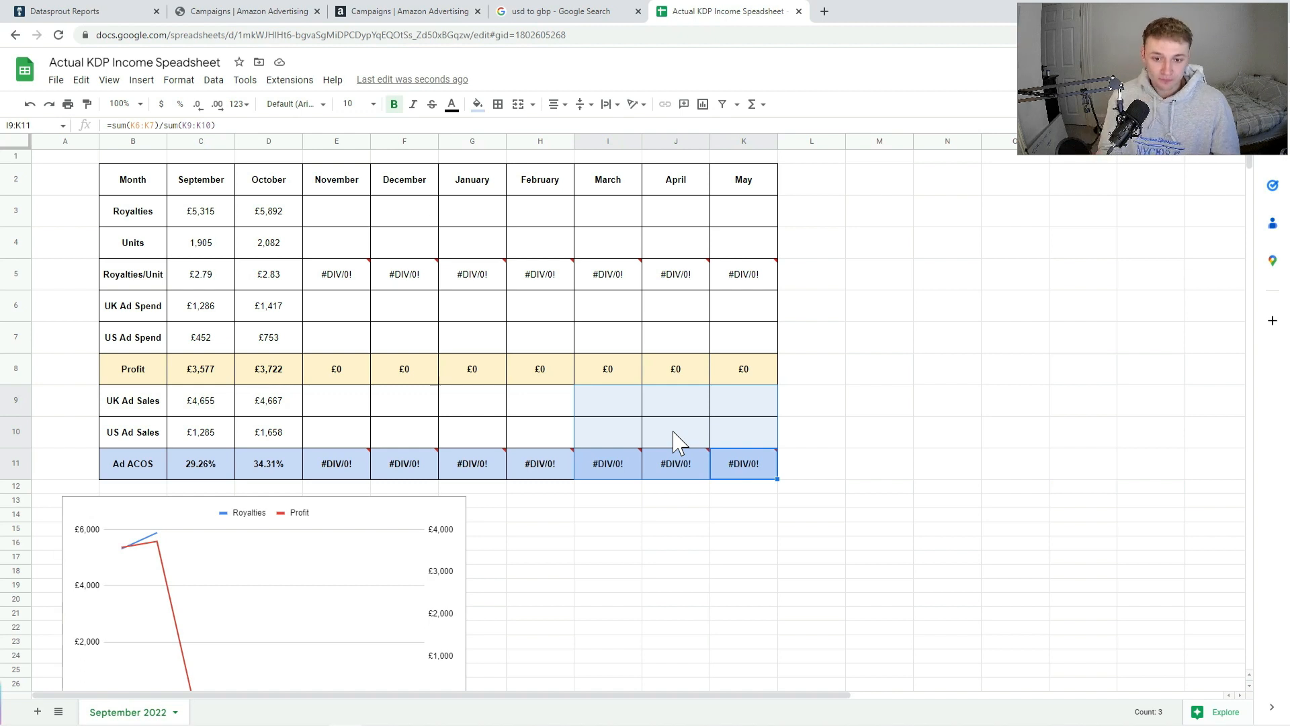
{"action": "left_click", "coordinate": [674, 431]}
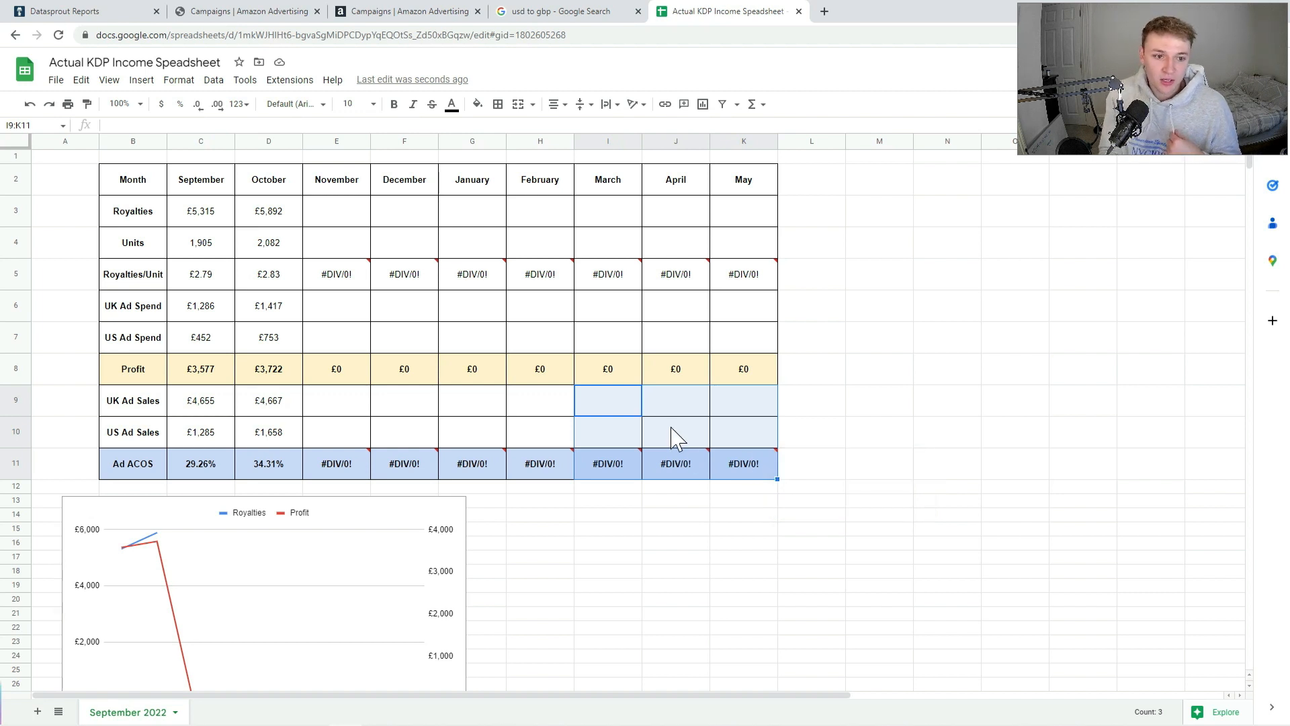
{"action": "left_click", "coordinate": [675, 431]}
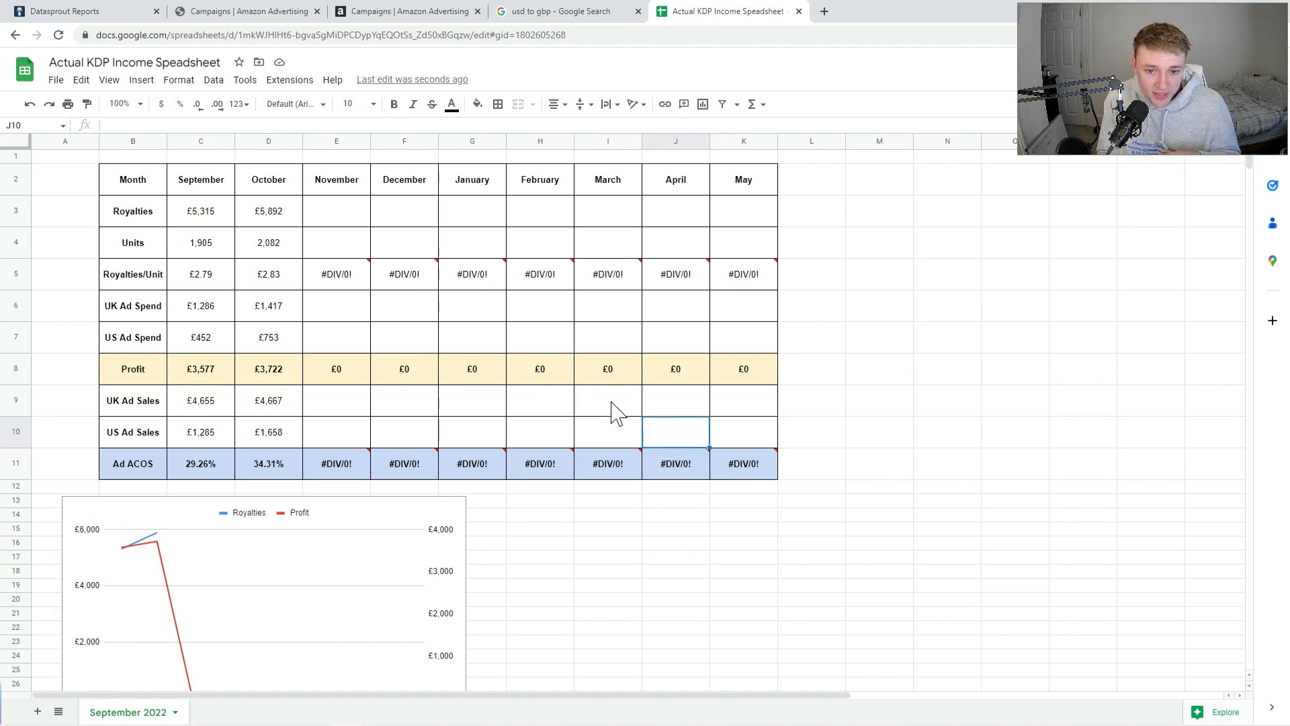
{"action": "left_click", "coordinate": [607, 400]}
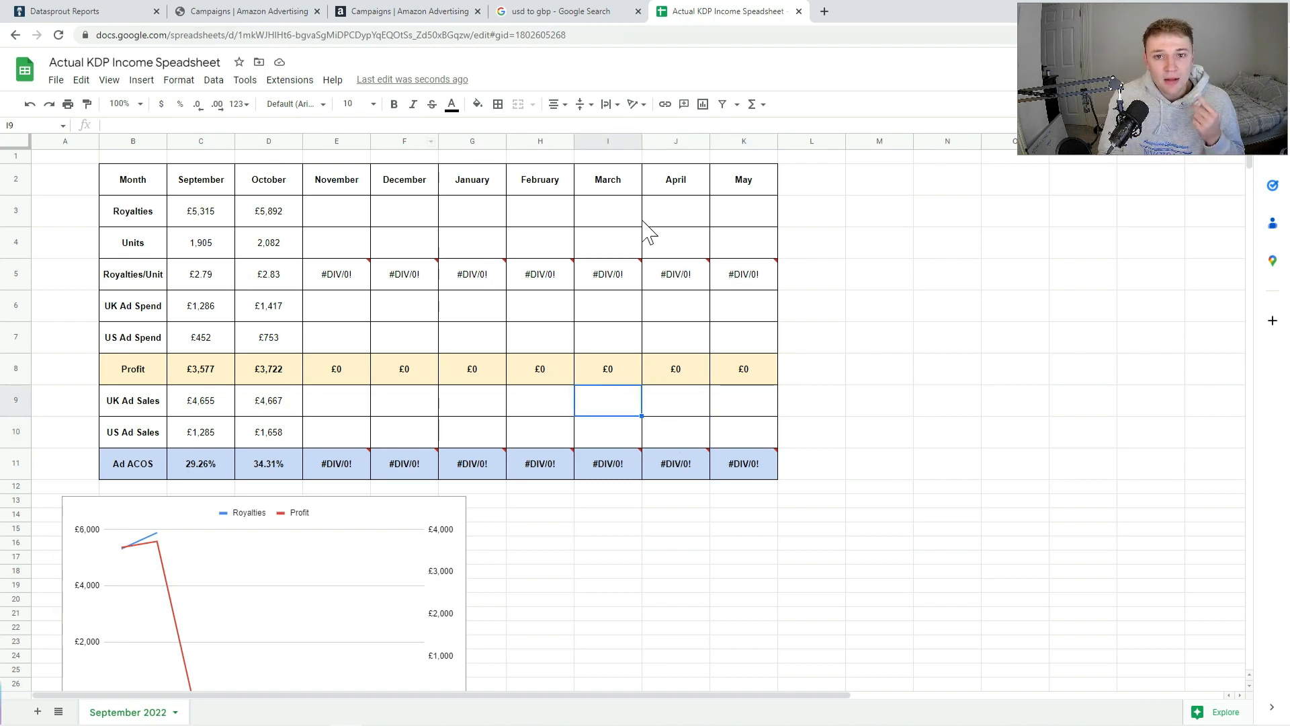
Step: Look up November 2022 earnings of £12,033.22 and 4,301 copies in Datasprout Reports
{"action": "left_click", "coordinate": [78, 11]}
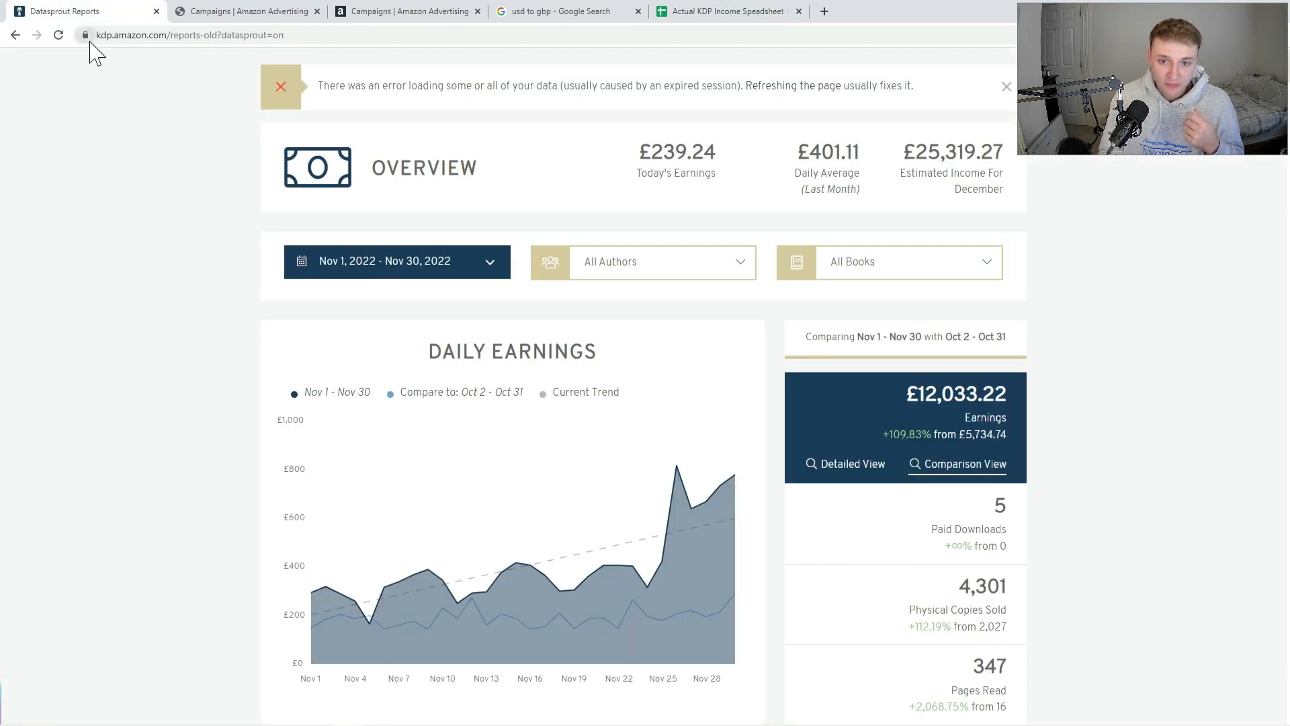
{"action": "mouse_move", "coordinate": [321, 606]}
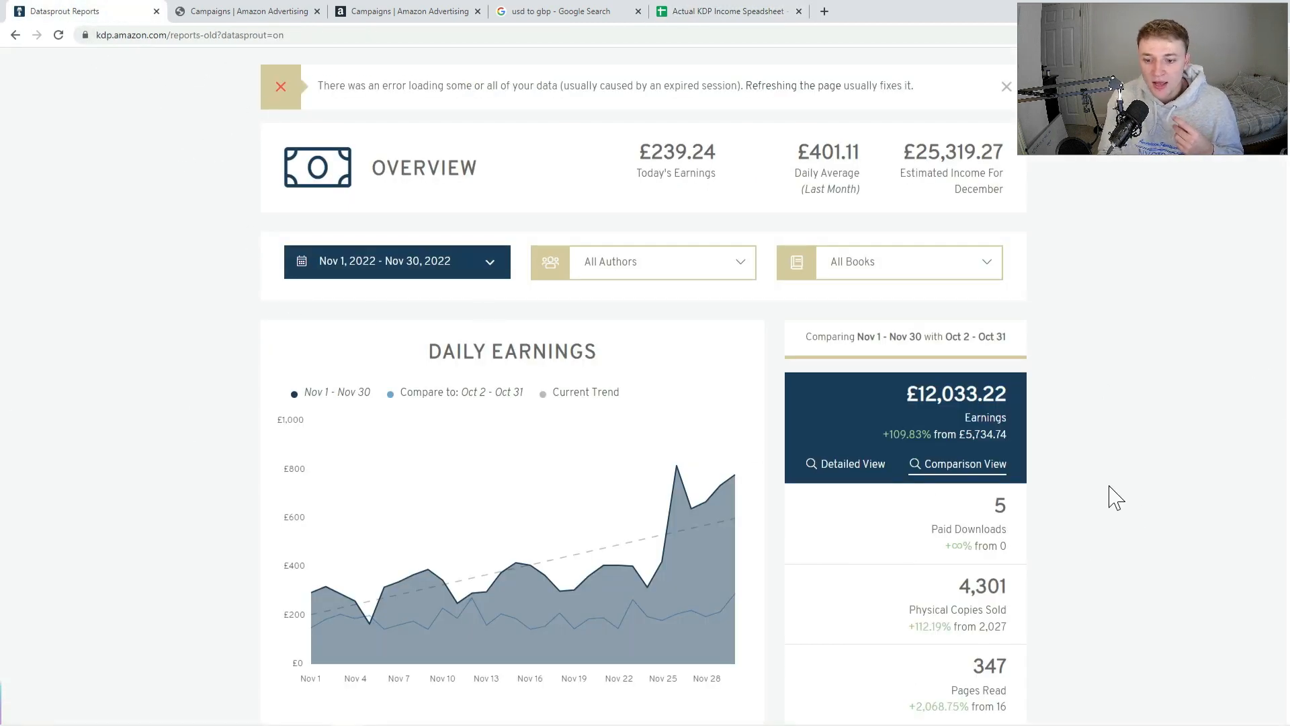
{"action": "mouse_move", "coordinate": [892, 395]}
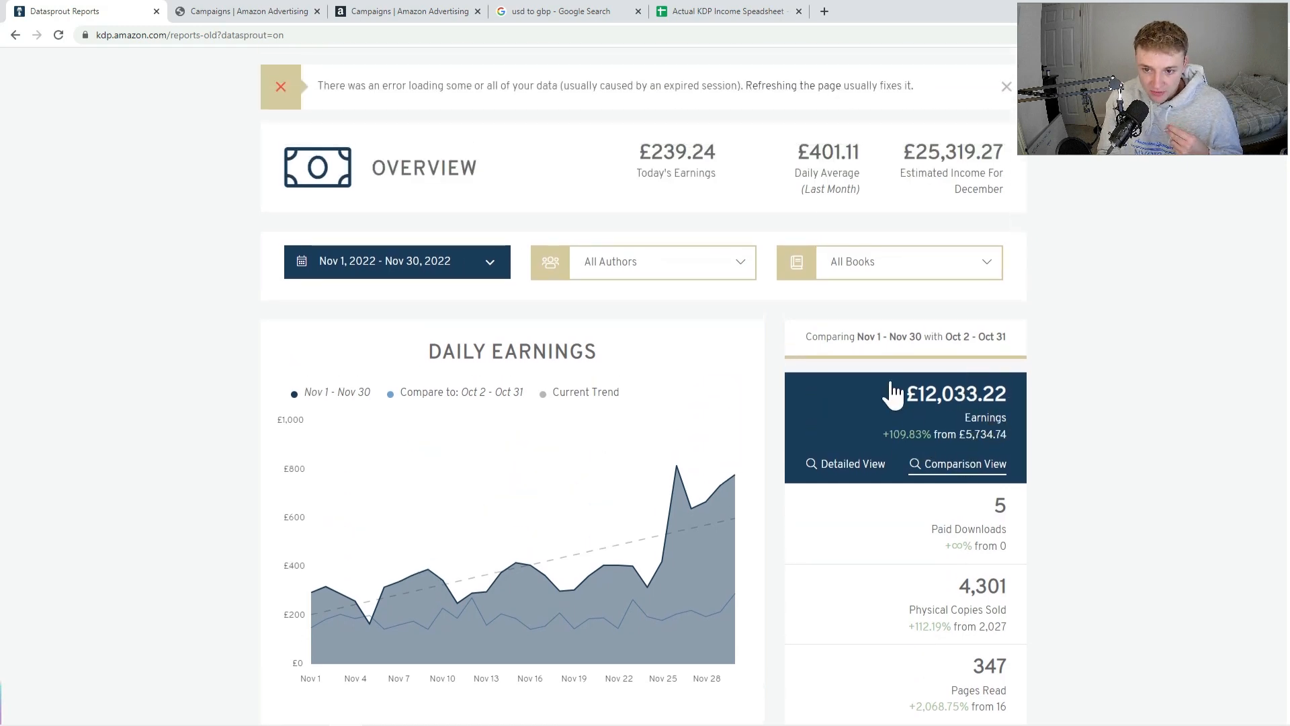
{"action": "mouse_move", "coordinate": [895, 601]}
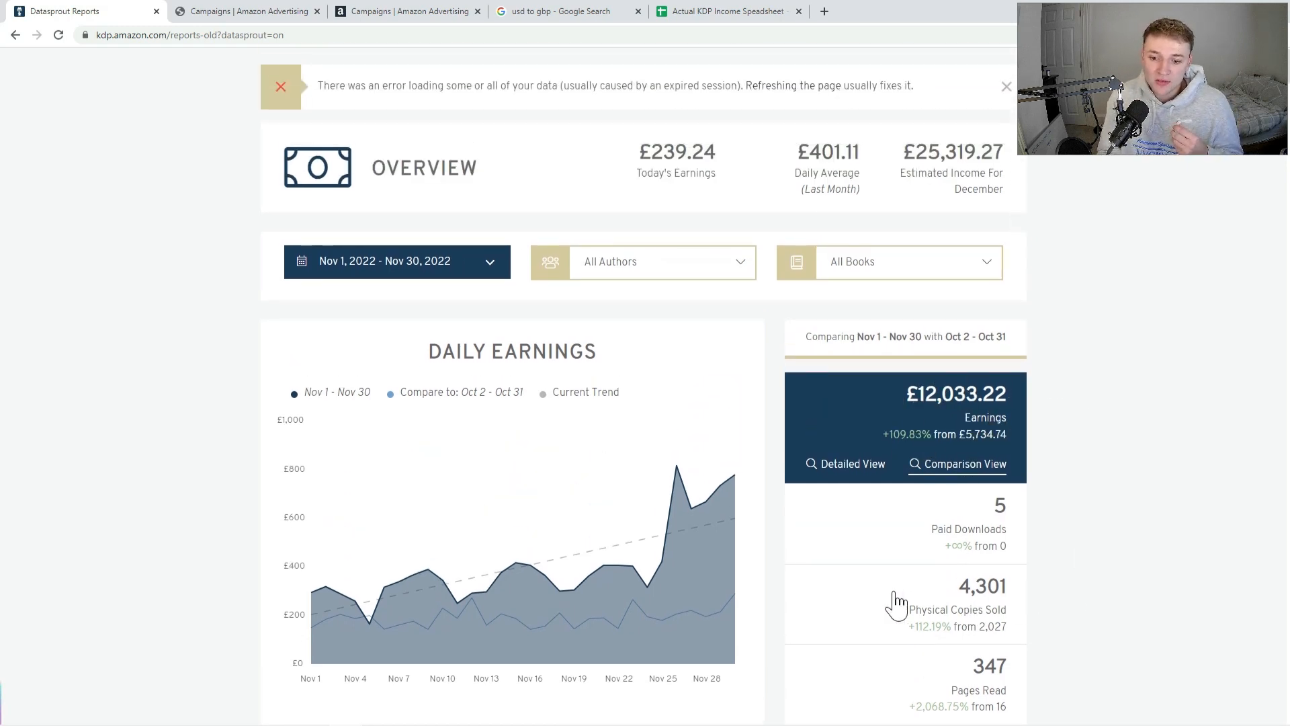
{"action": "mouse_move", "coordinate": [1087, 576]}
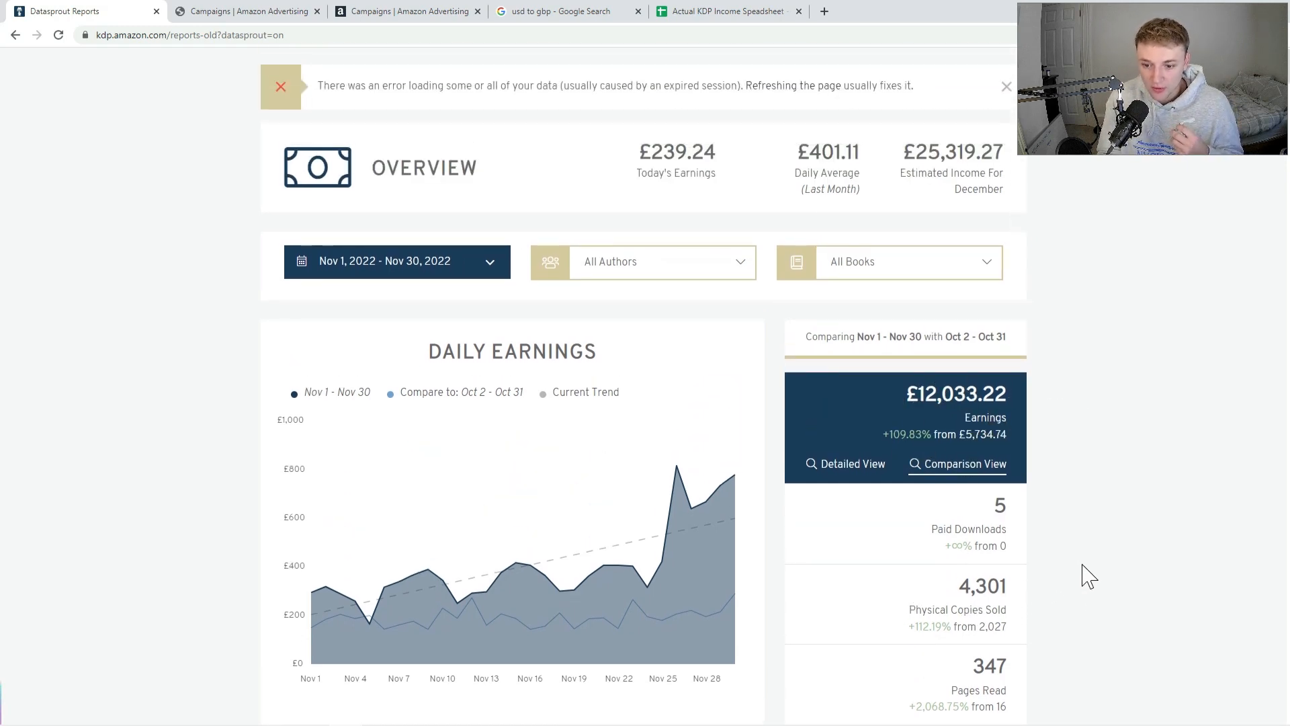
{"action": "double_click", "coordinate": [828, 151]}
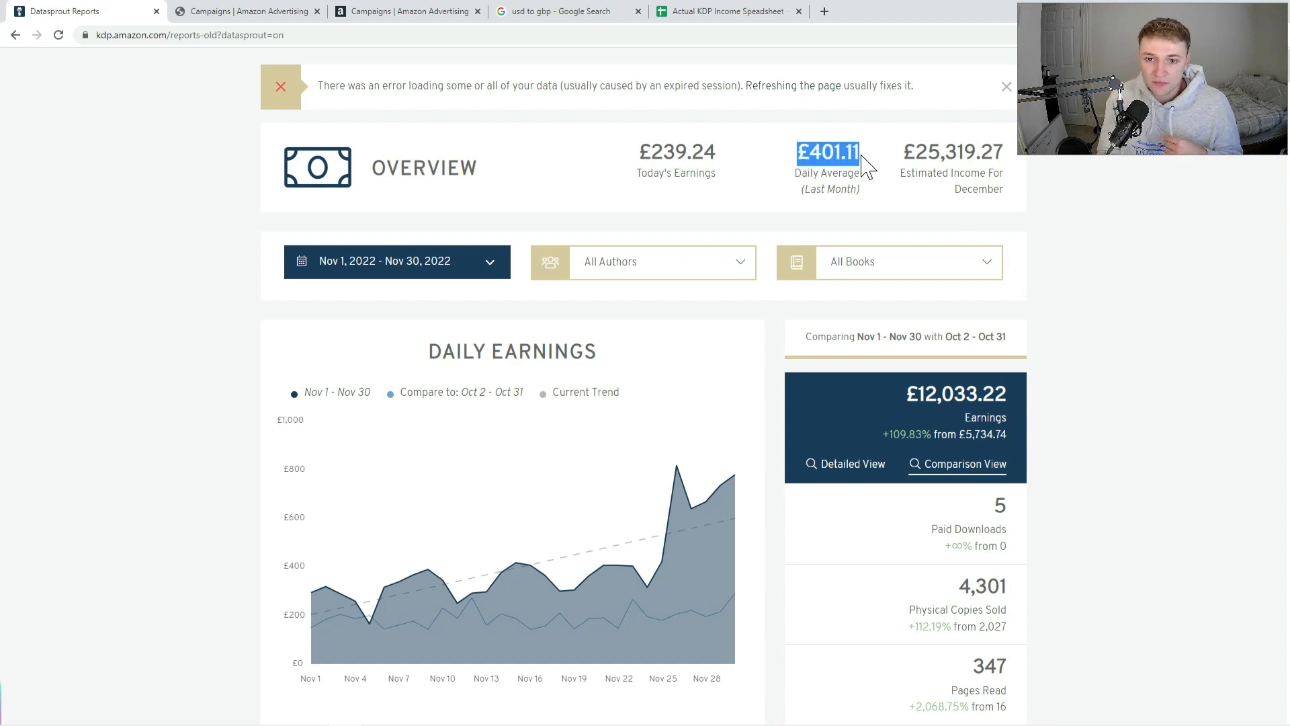
{"action": "mouse_move", "coordinate": [1069, 344]}
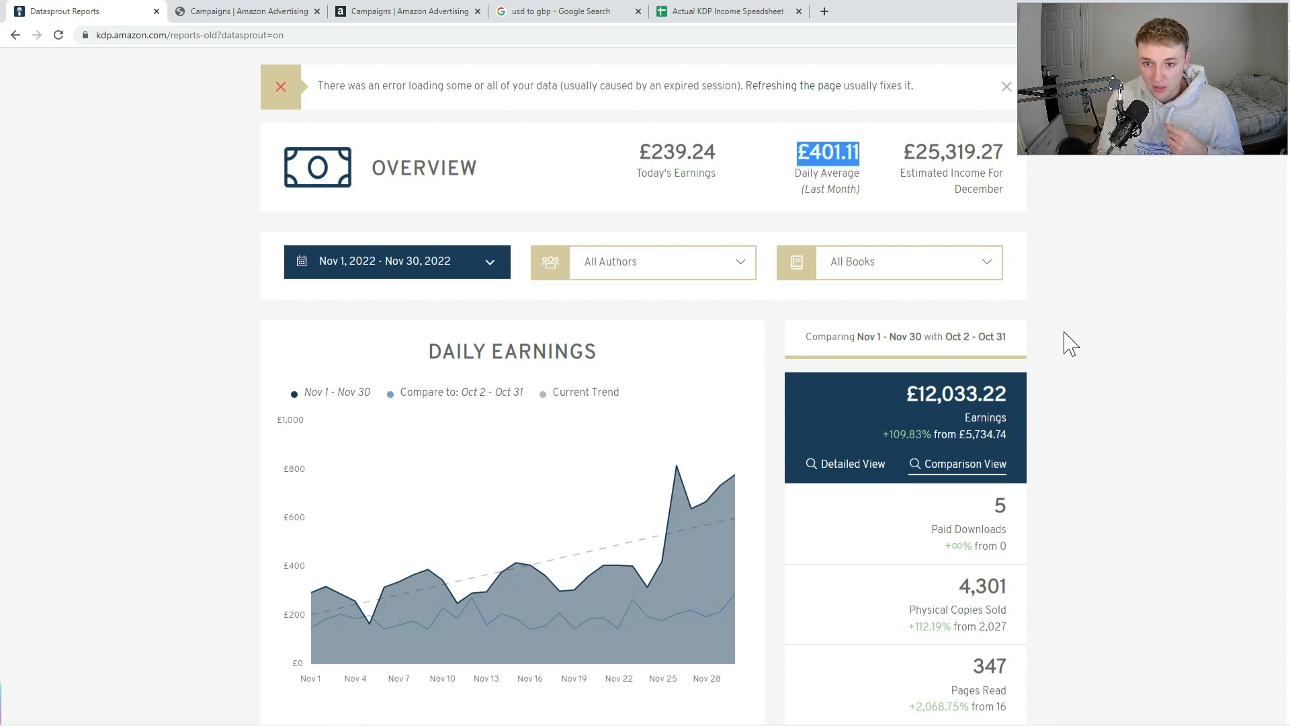
{"action": "left_click", "coordinate": [1005, 87]}
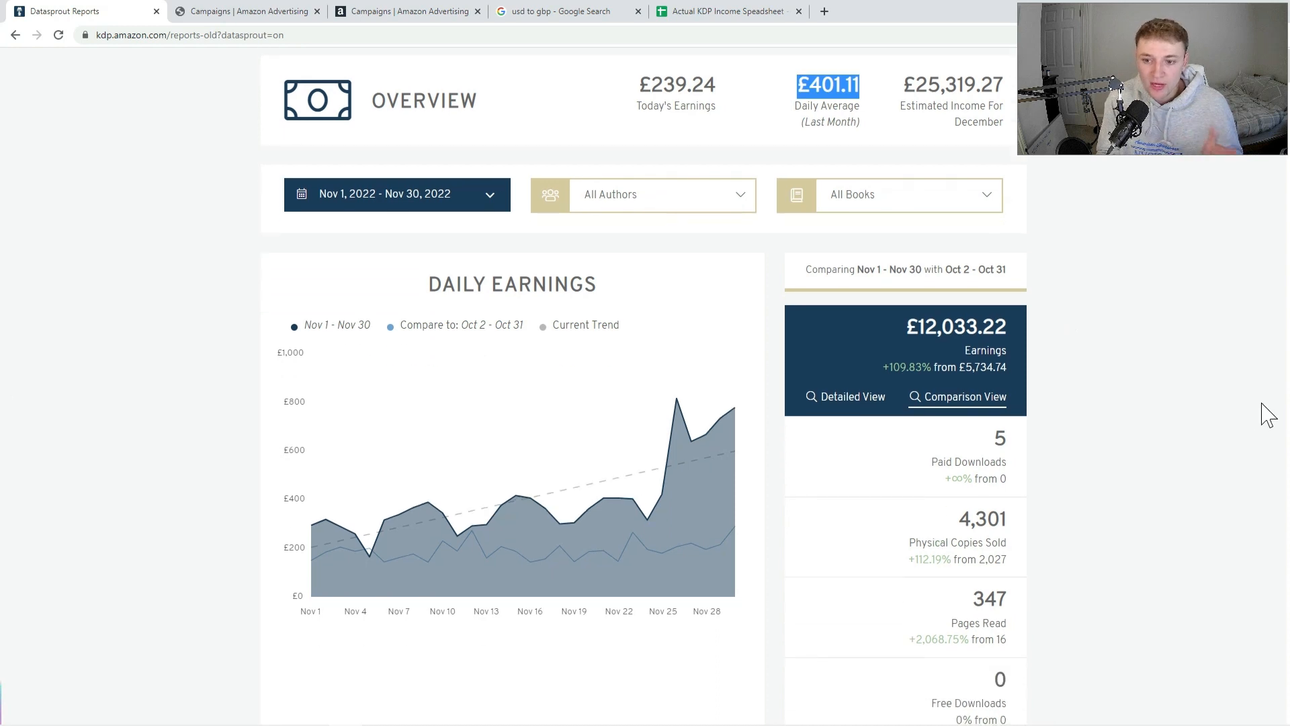
{"action": "mouse_move", "coordinate": [1236, 415]}
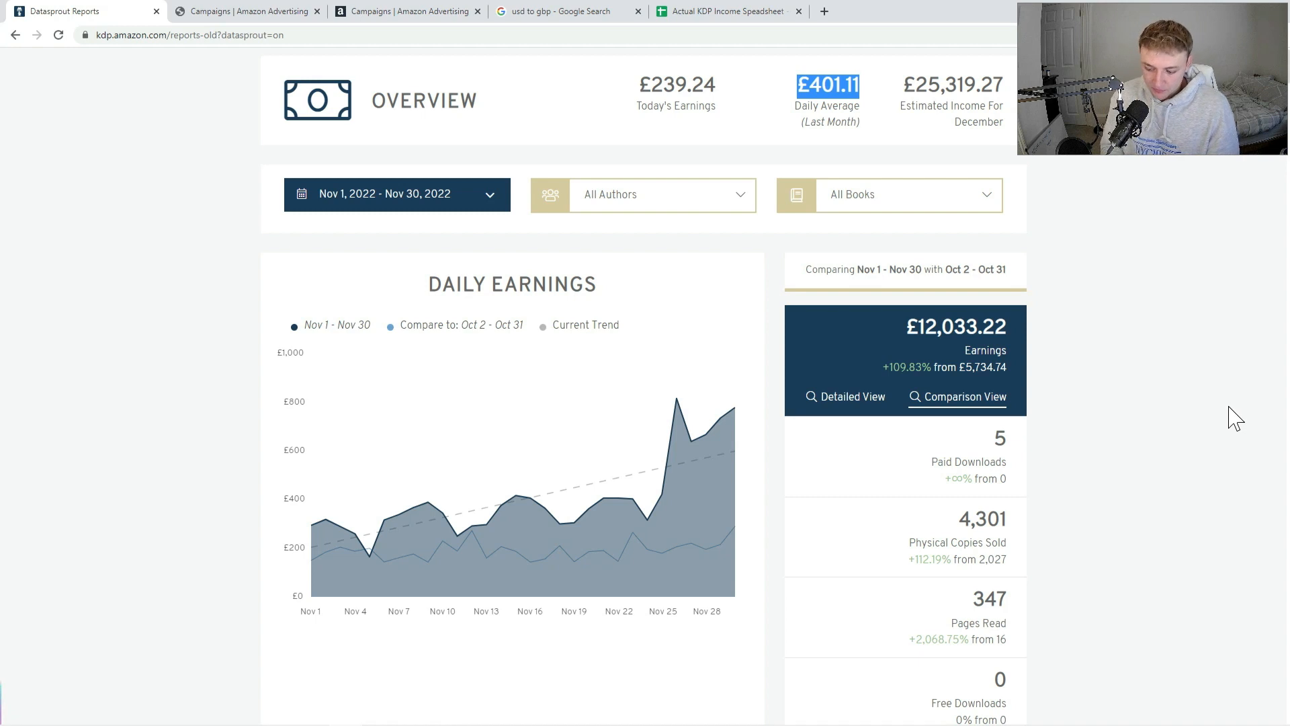
{"action": "mouse_move", "coordinate": [1111, 426]}
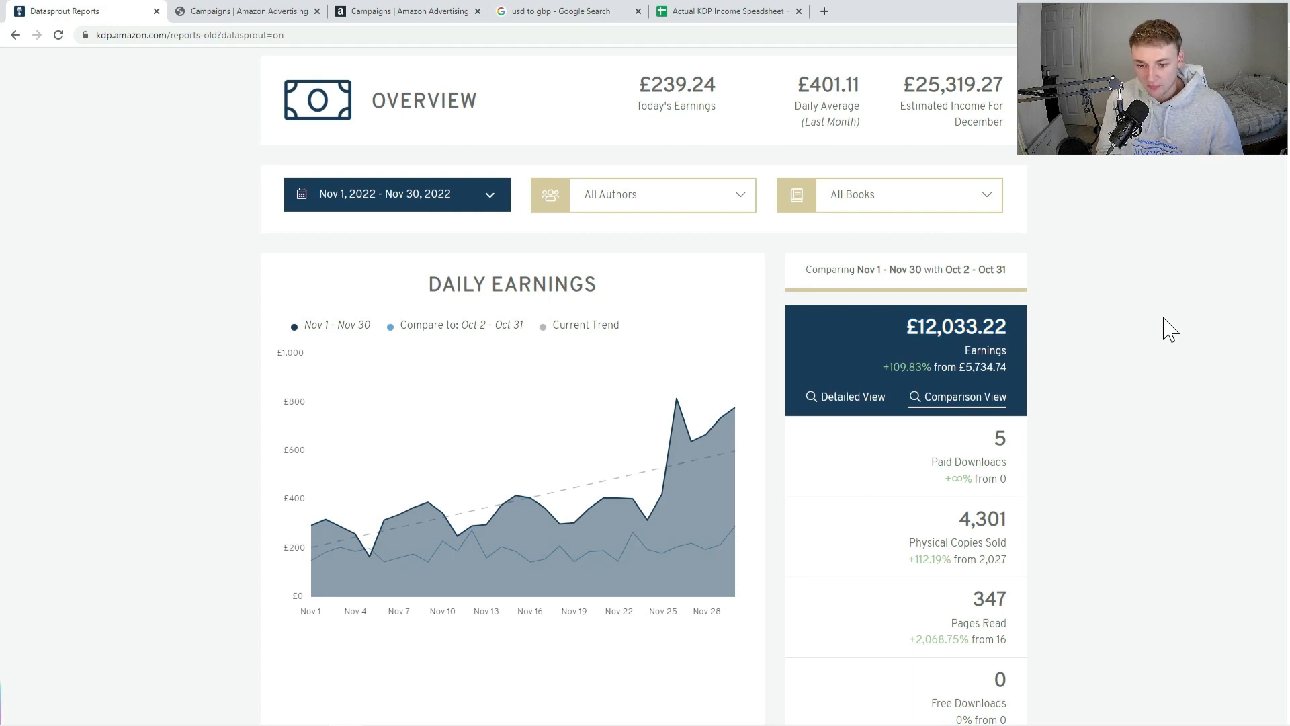
{"action": "double_click", "coordinate": [954, 326]}
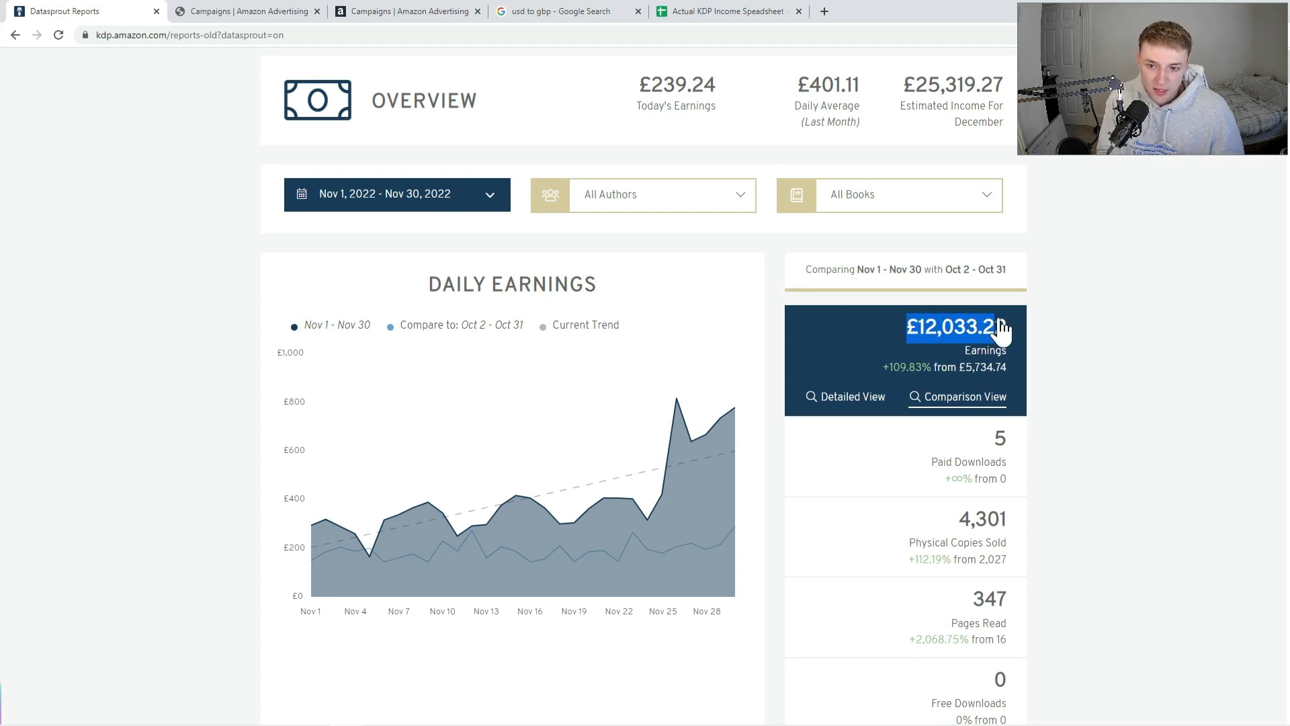
{"action": "mouse_move", "coordinate": [1065, 356]}
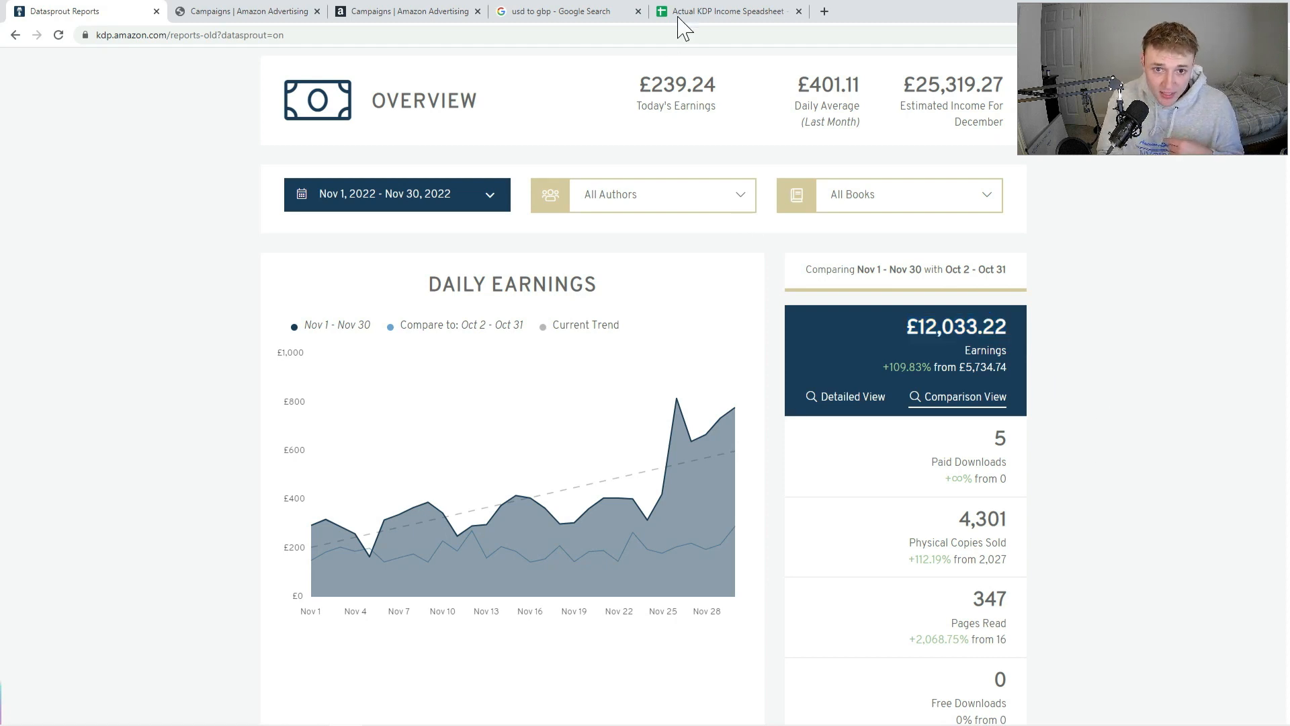
Step: Enter £12,033 royalties and 4,301 units in November's column
{"action": "left_click", "coordinate": [727, 11]}
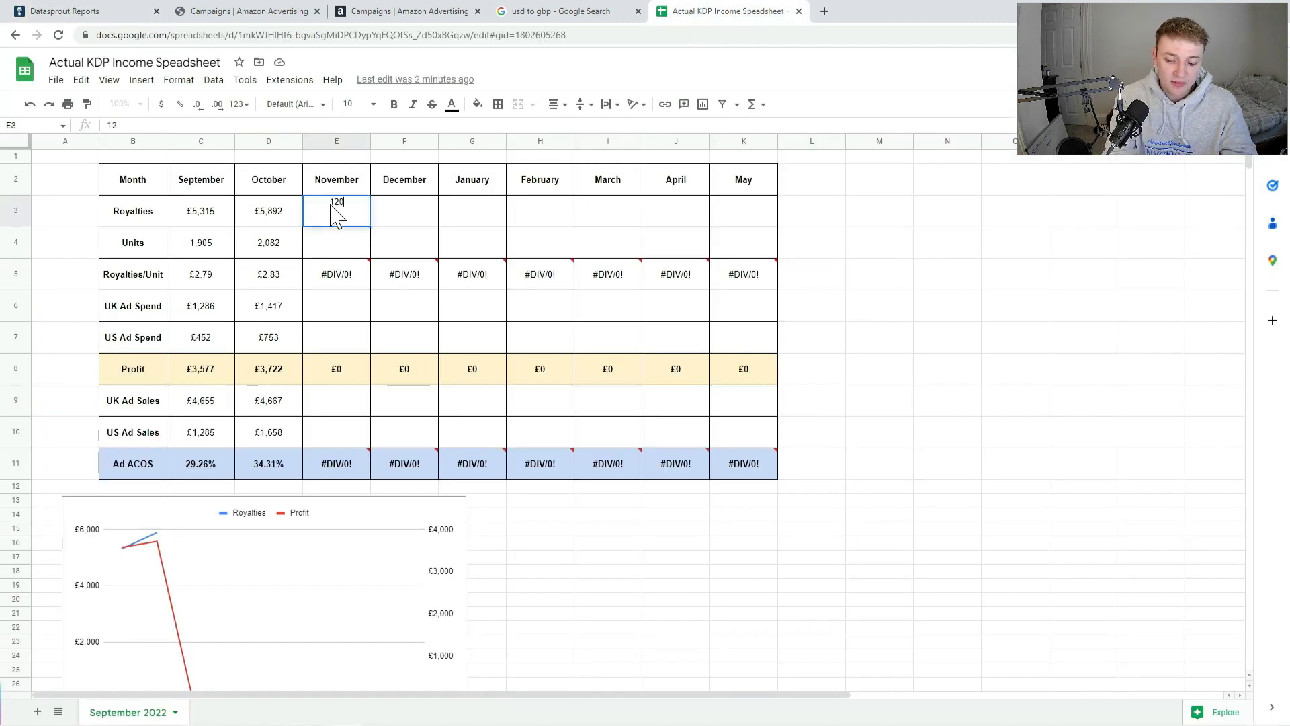
{"action": "key", "text": "enter"}
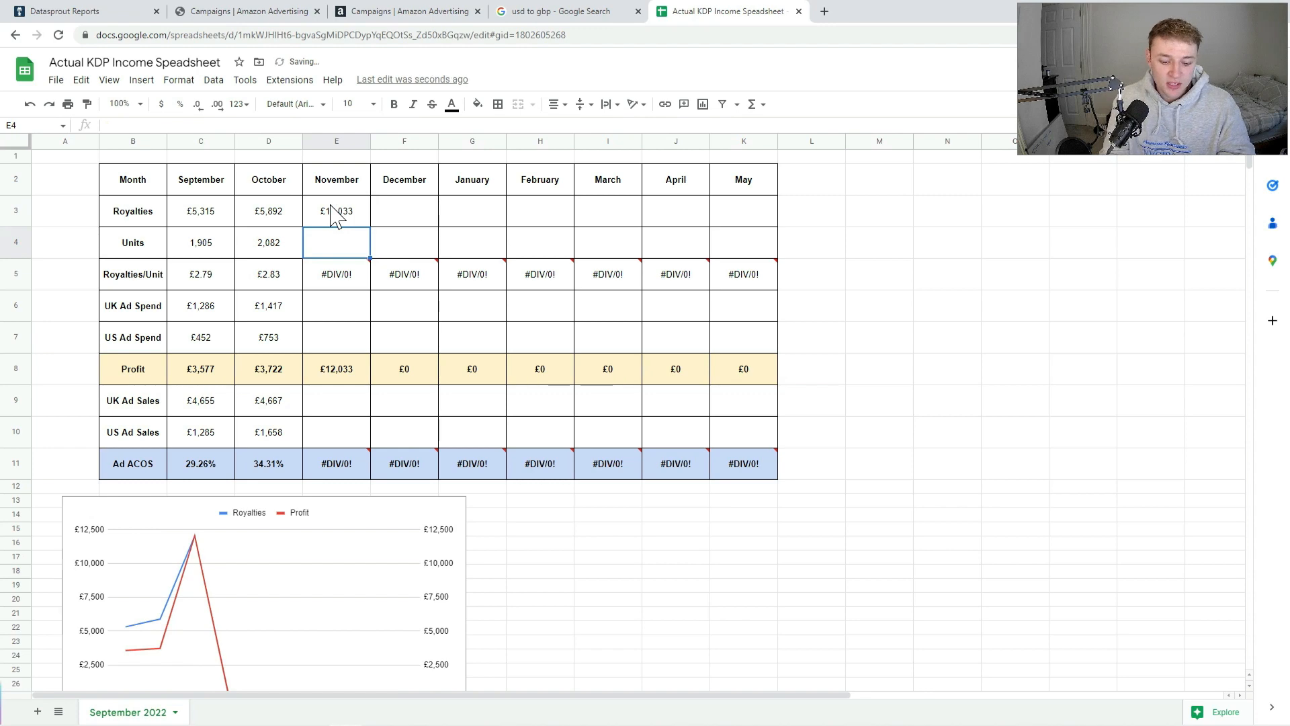
{"action": "type", "text": "4301"}
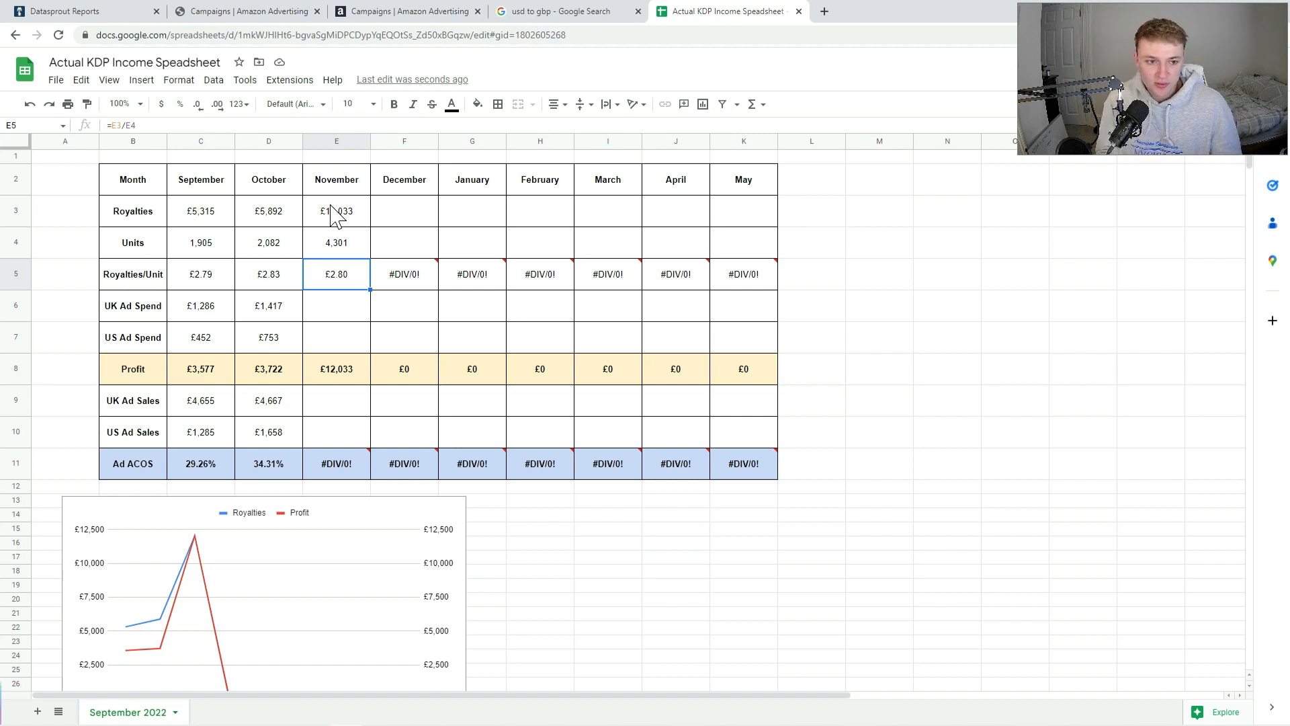
{"action": "mouse_move", "coordinate": [377, 312]}
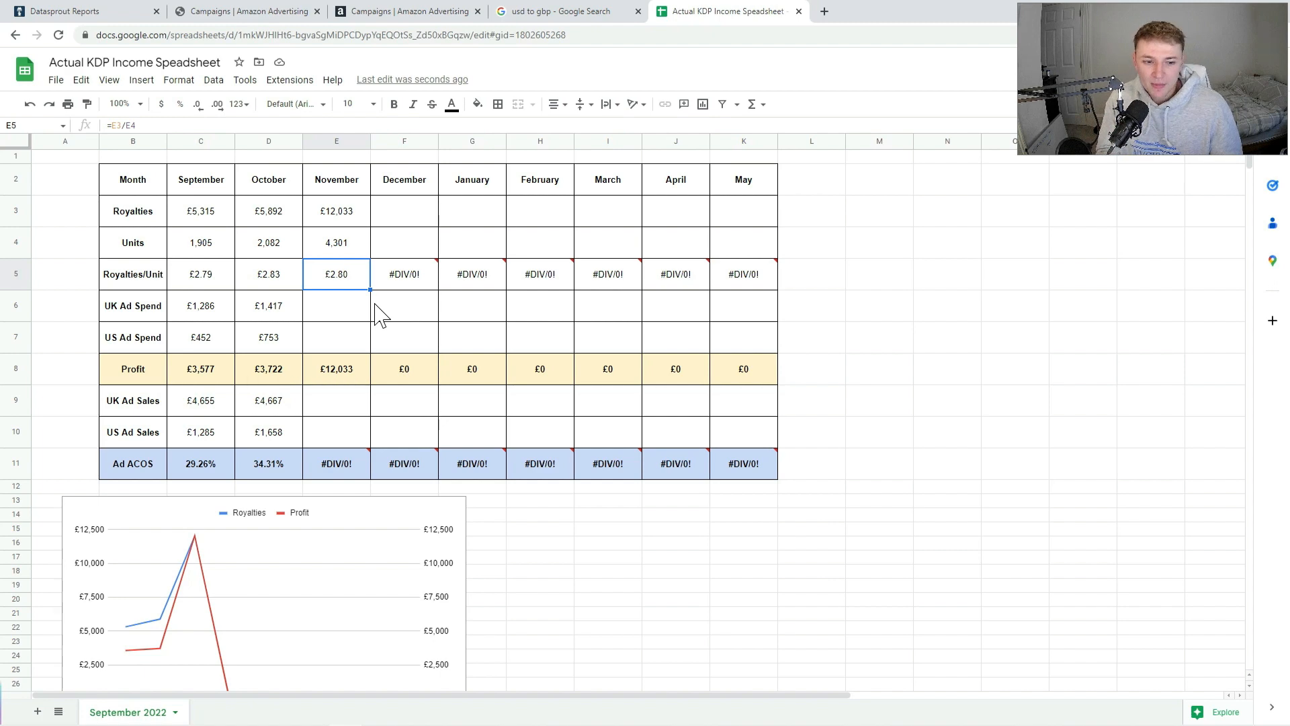
Step: Enter November's UK ad spend of £1,031 from the Amazon Ads tab
{"action": "left_click_drag", "start_coordinate": [336, 305], "coordinate": [336, 336]}
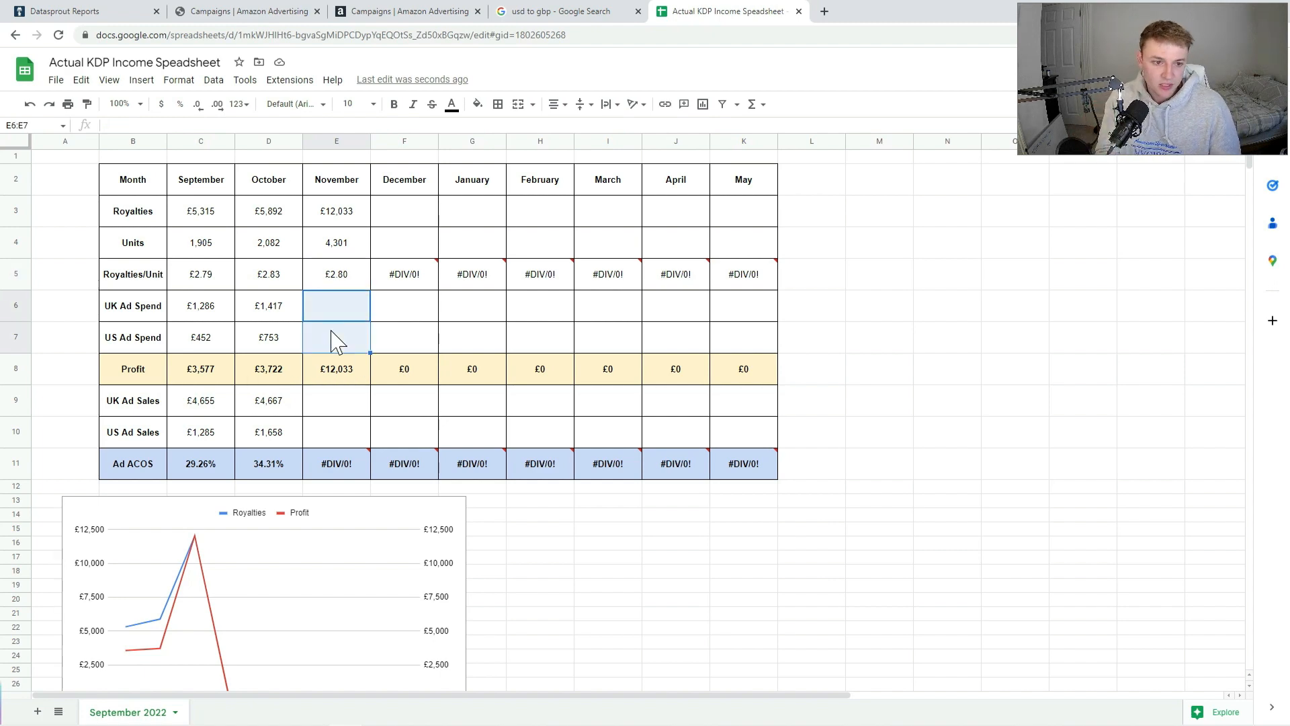
{"action": "left_click", "coordinate": [336, 337]}
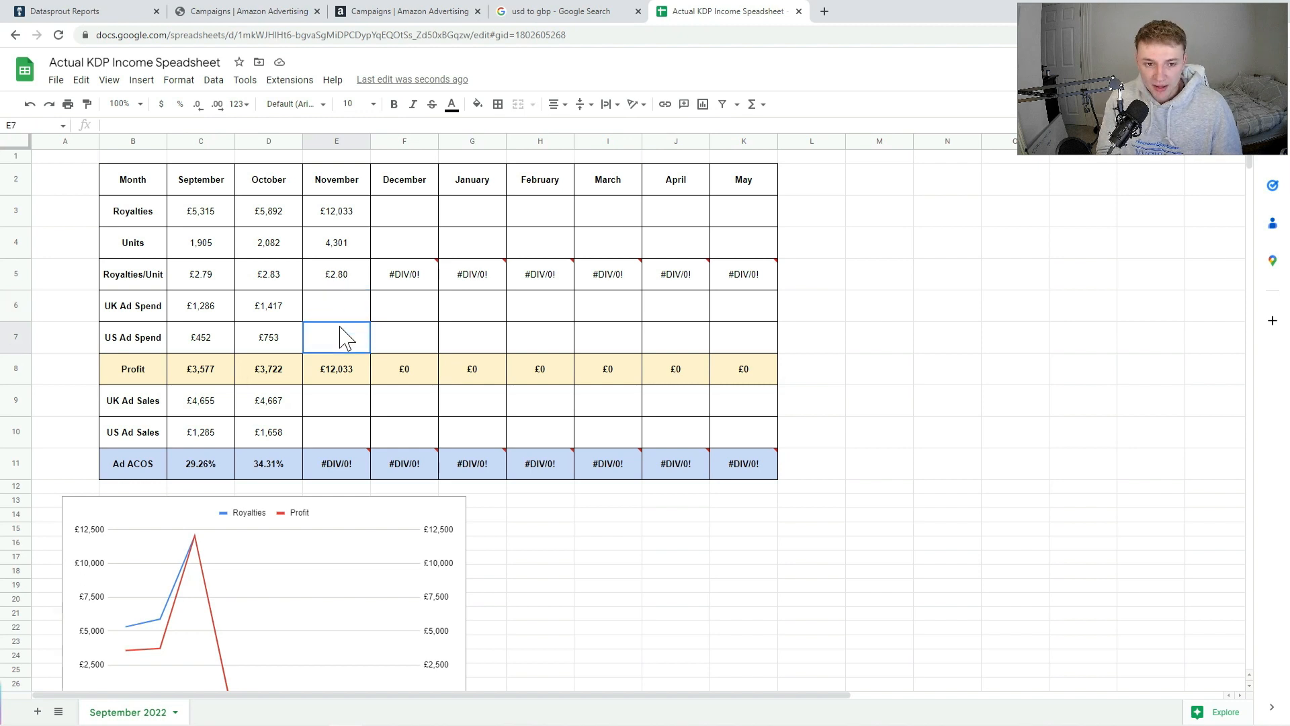
{"action": "left_click", "coordinate": [336, 305]}
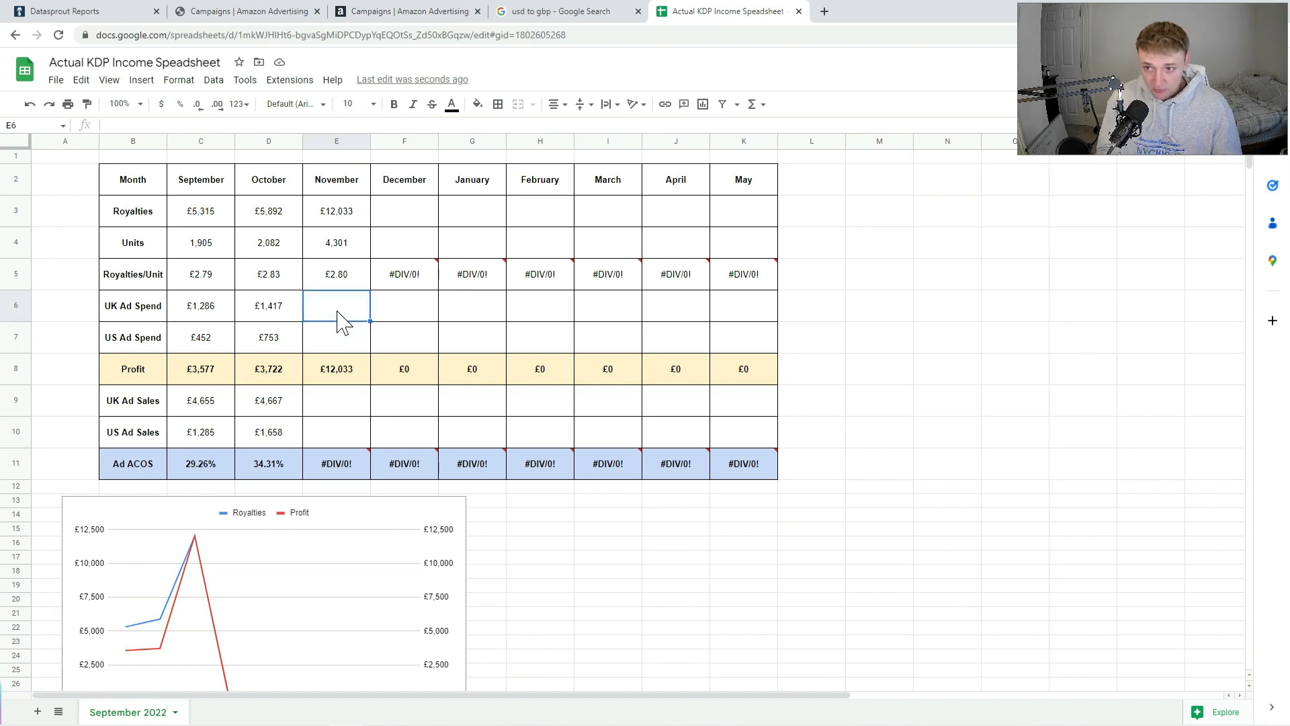
{"action": "left_click", "coordinate": [335, 211]}
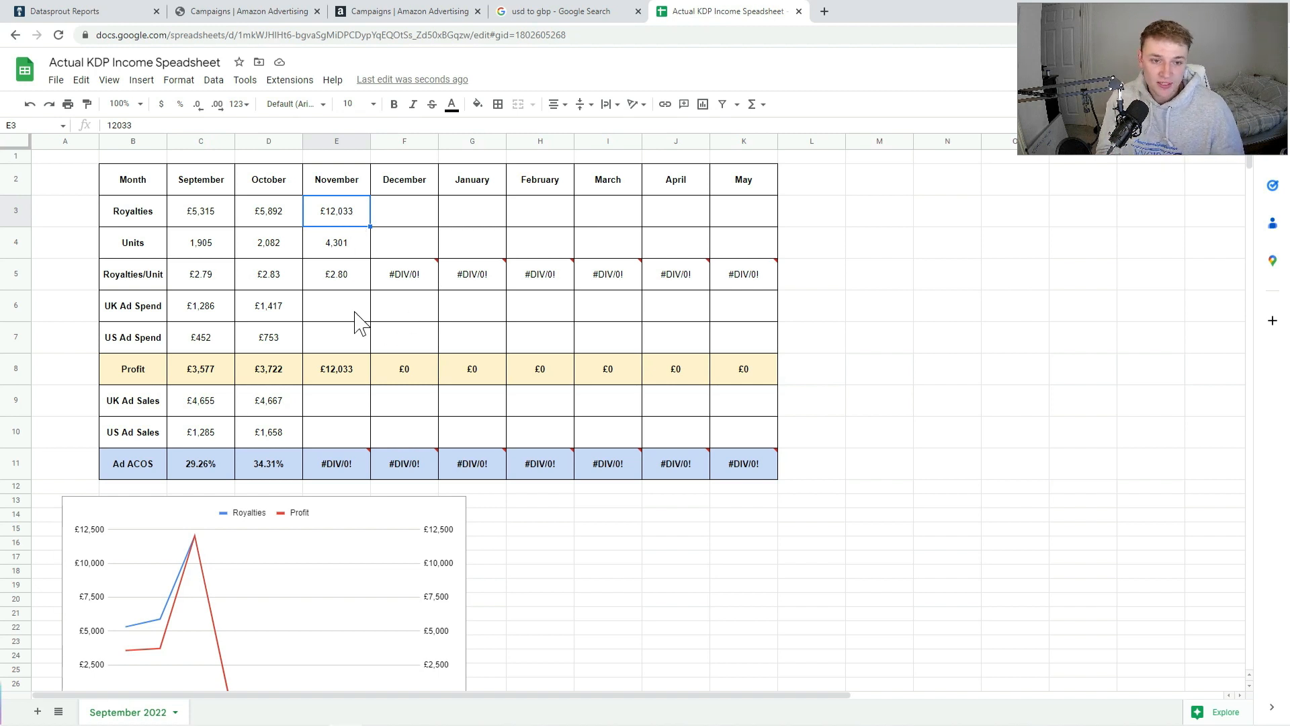
{"action": "left_click", "coordinate": [336, 305]}
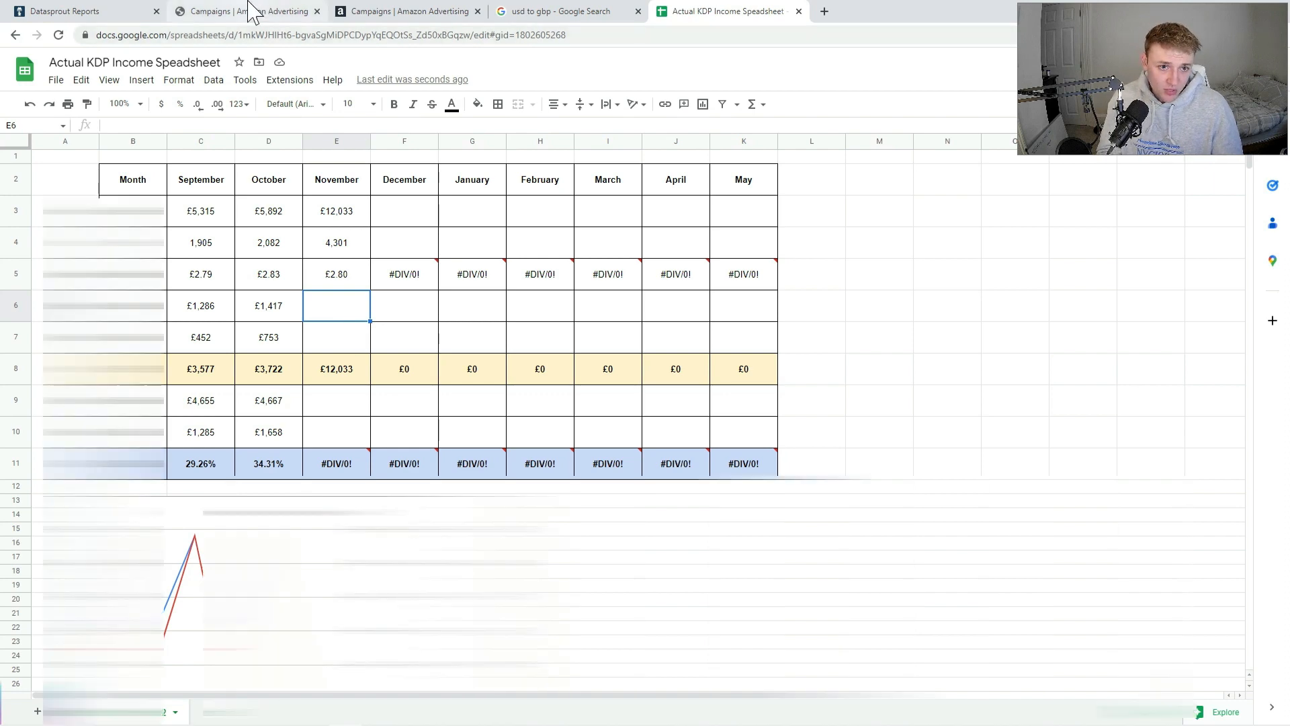
{"action": "left_click", "coordinate": [210, 10]}
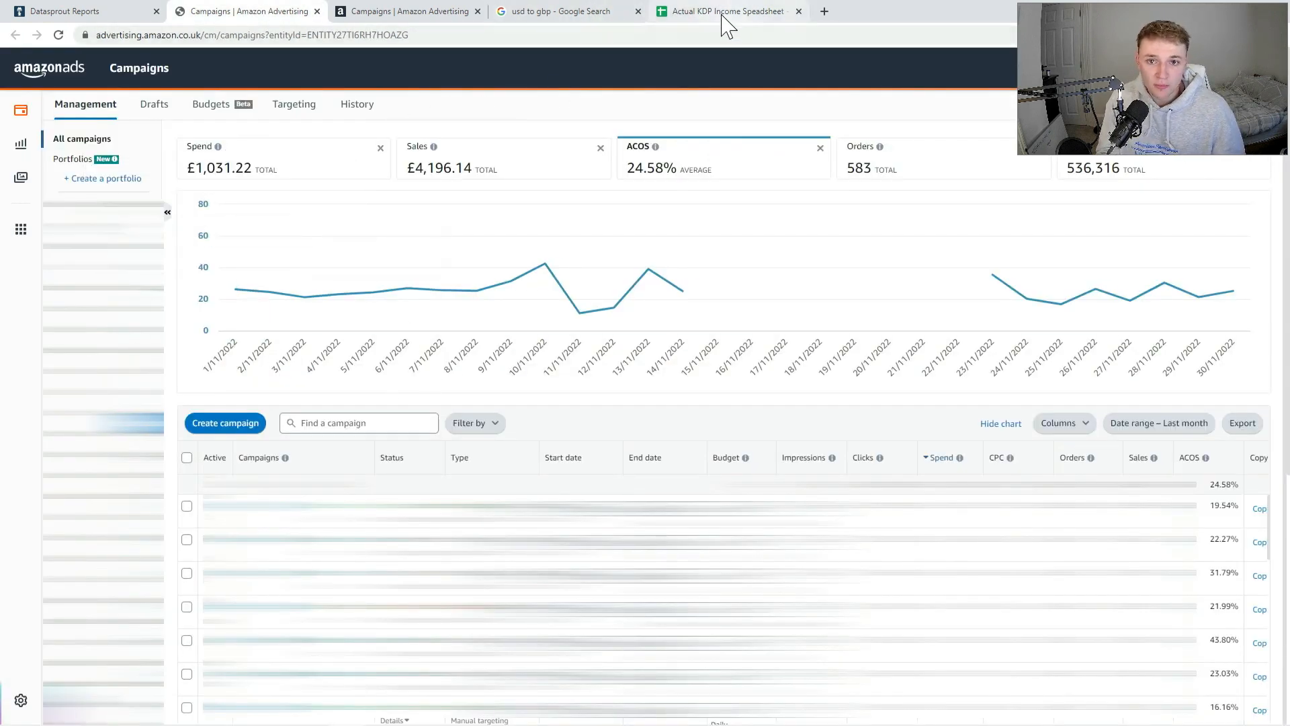
{"action": "left_click", "coordinate": [727, 11]}
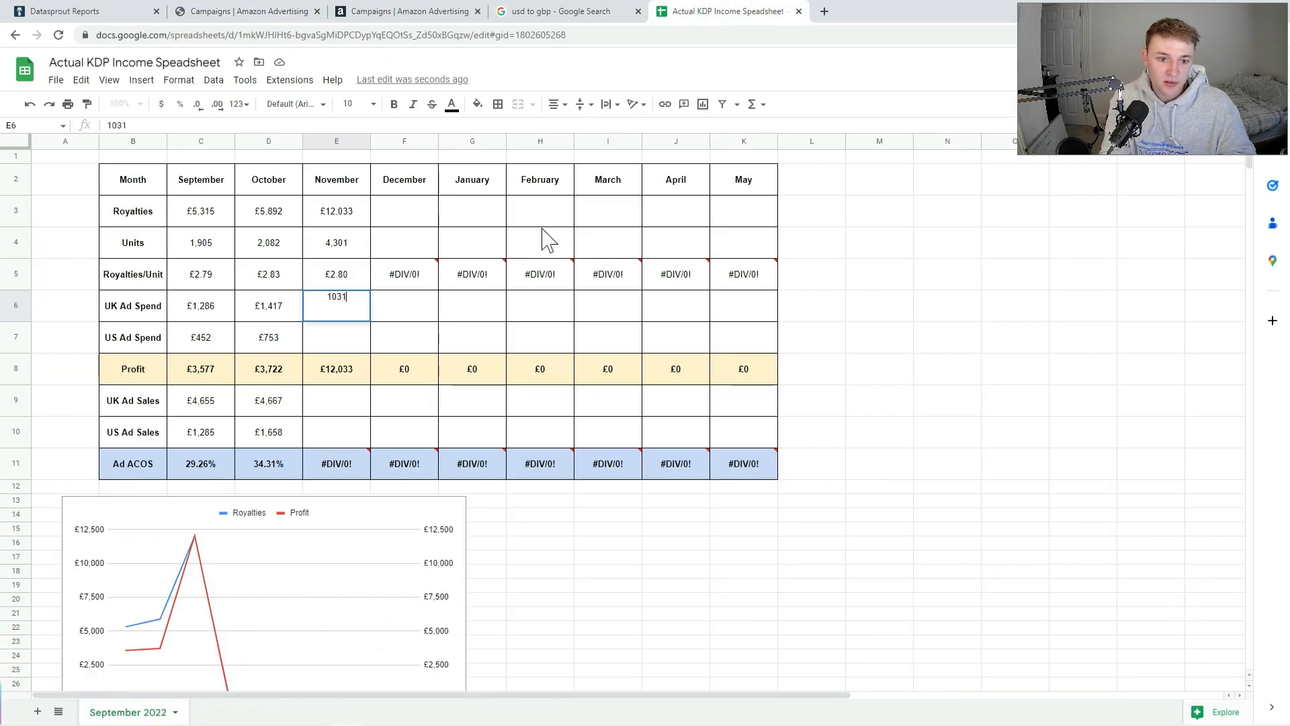
{"action": "key", "text": "enter"}
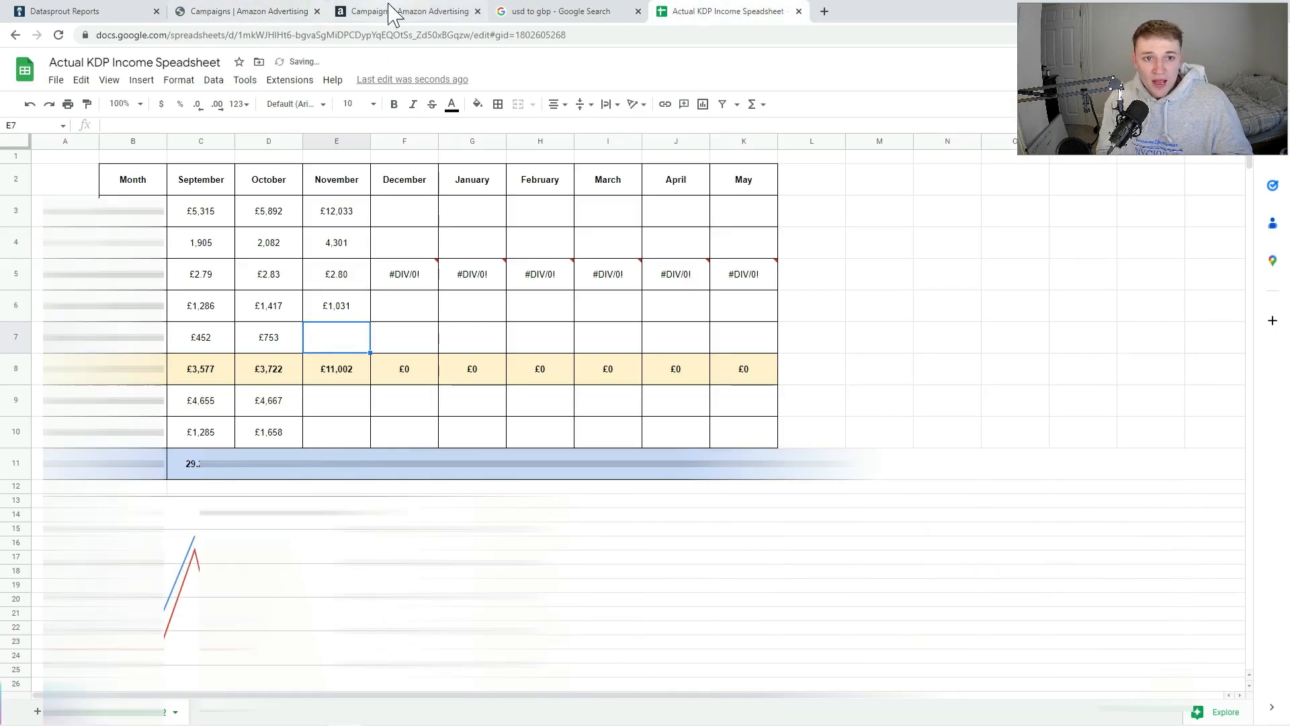
Step: Convert $747 to pounds, enter £610 US ad spend, and check November profit
{"action": "left_click", "coordinate": [564, 10]}
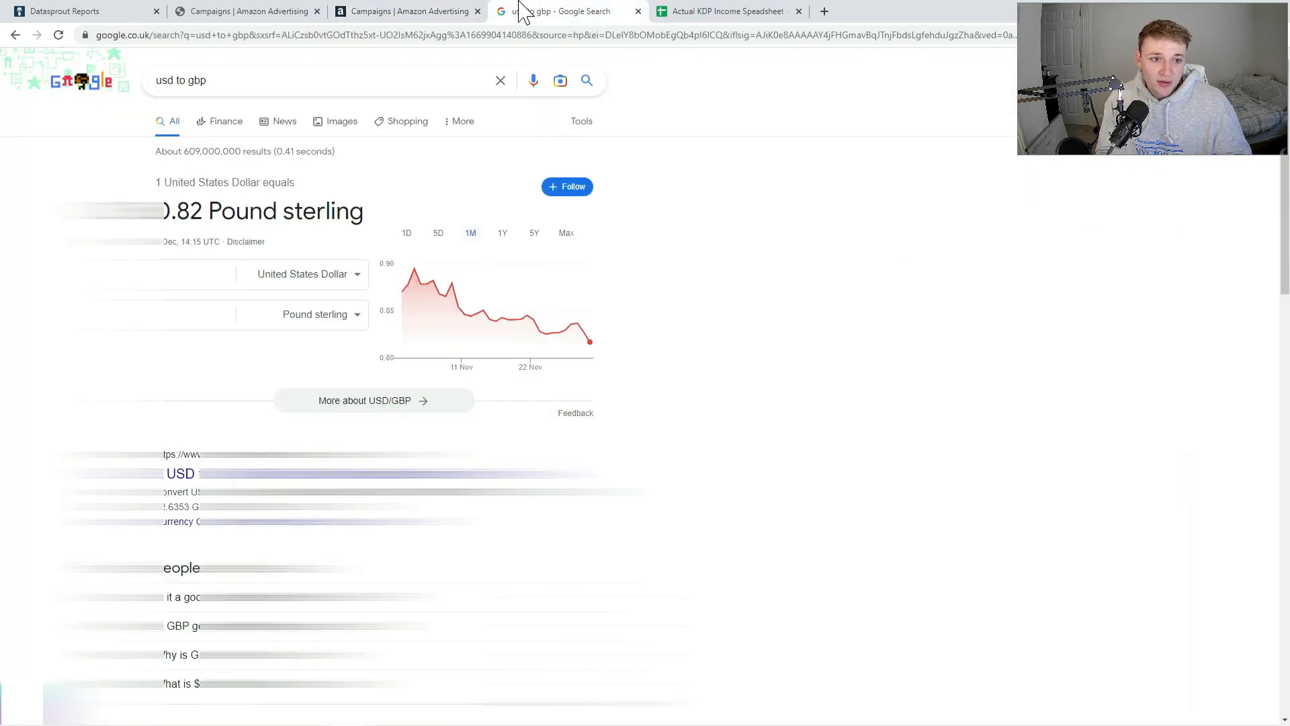
{"action": "type", "text": "747"}
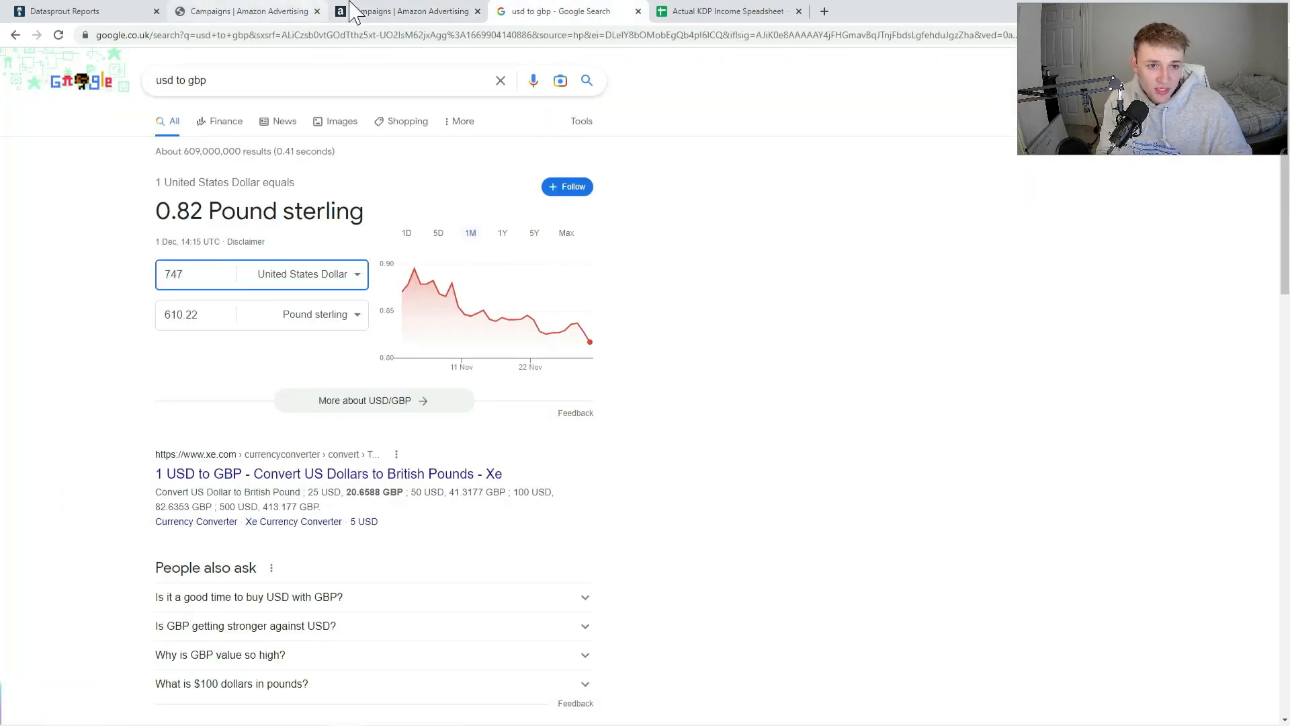
{"action": "left_click", "coordinate": [727, 11]}
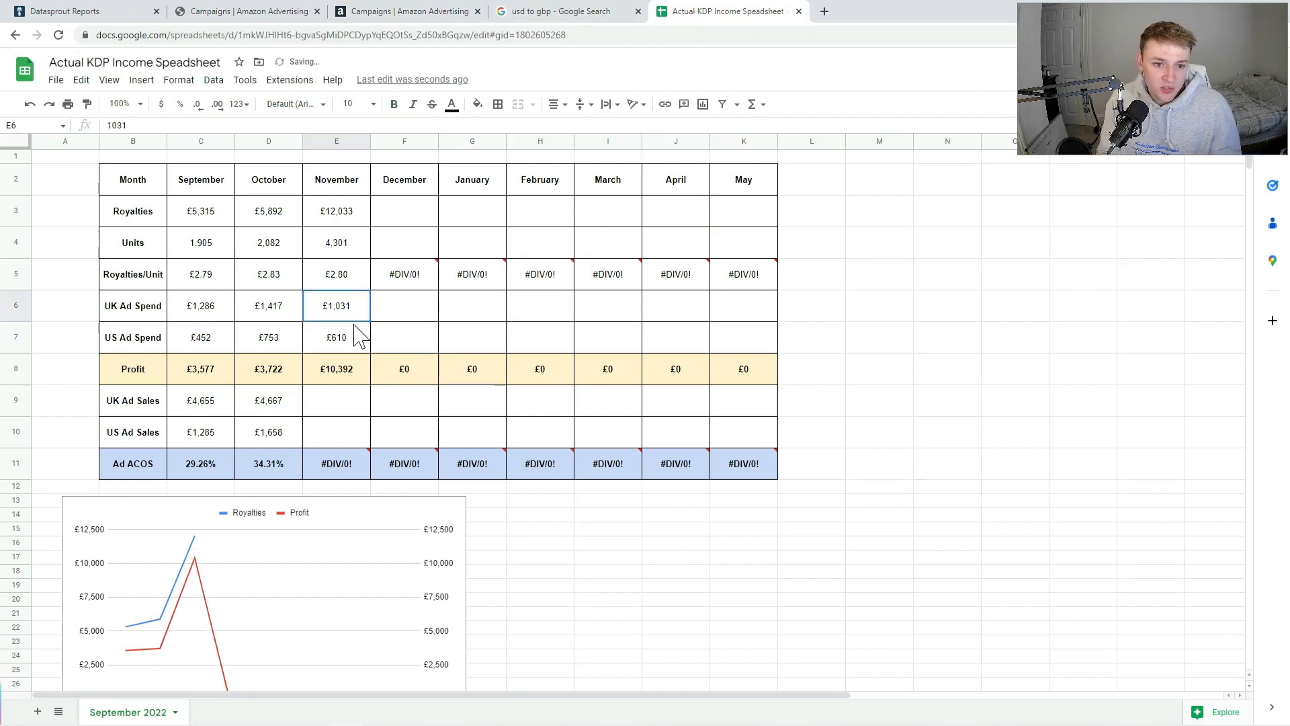
{"action": "left_click_drag", "start_coordinate": [336, 305], "coordinate": [336, 336]}
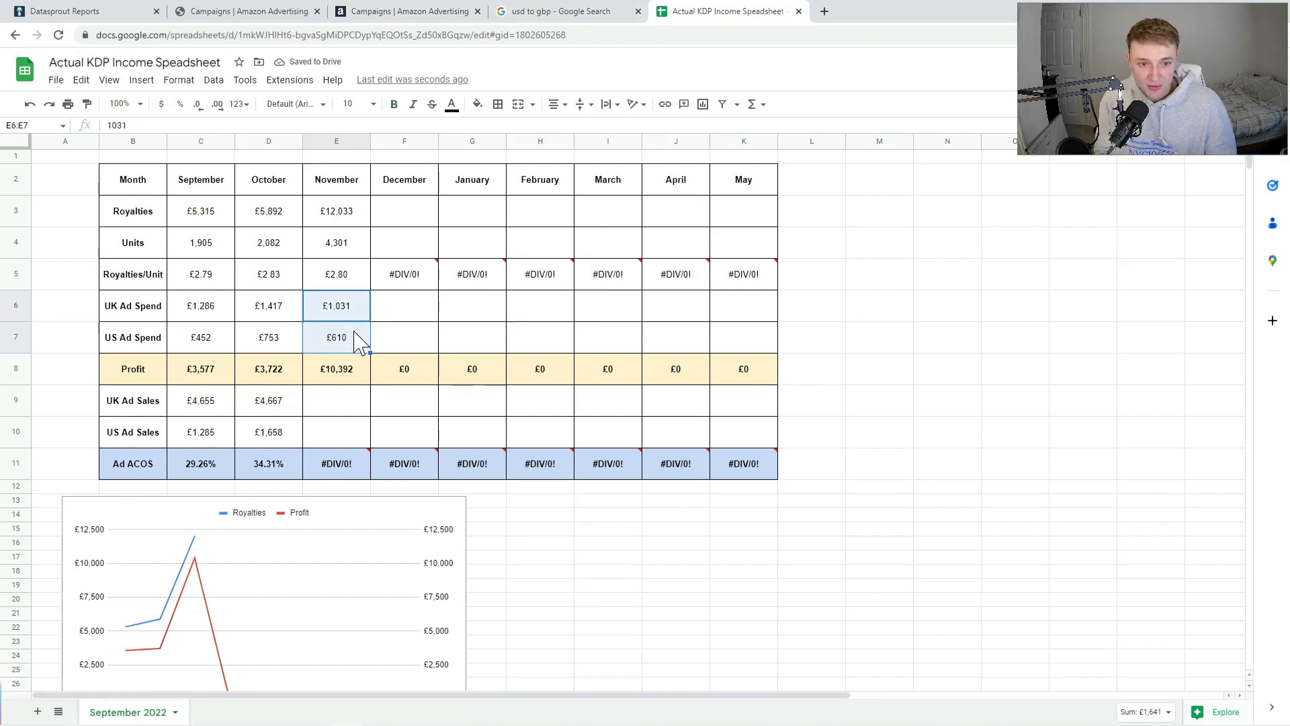
{"action": "left_click", "coordinate": [336, 369]}
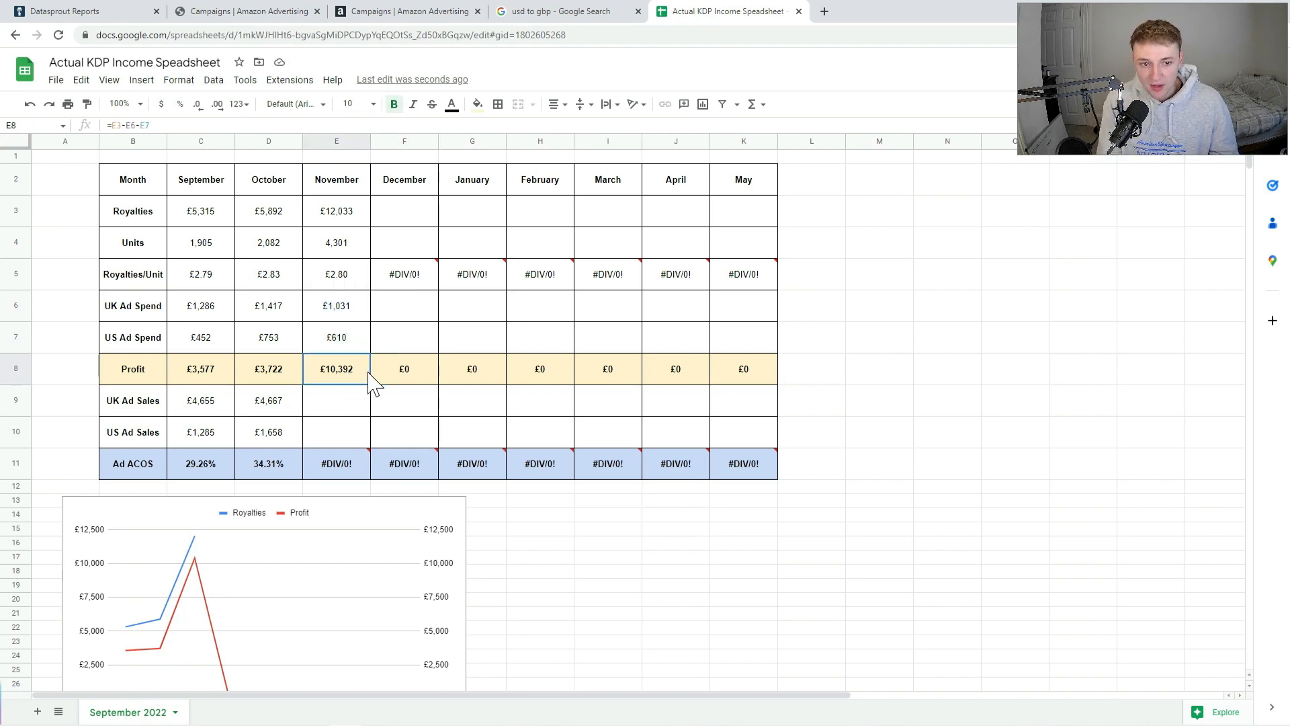
{"action": "left_click", "coordinate": [336, 211]}
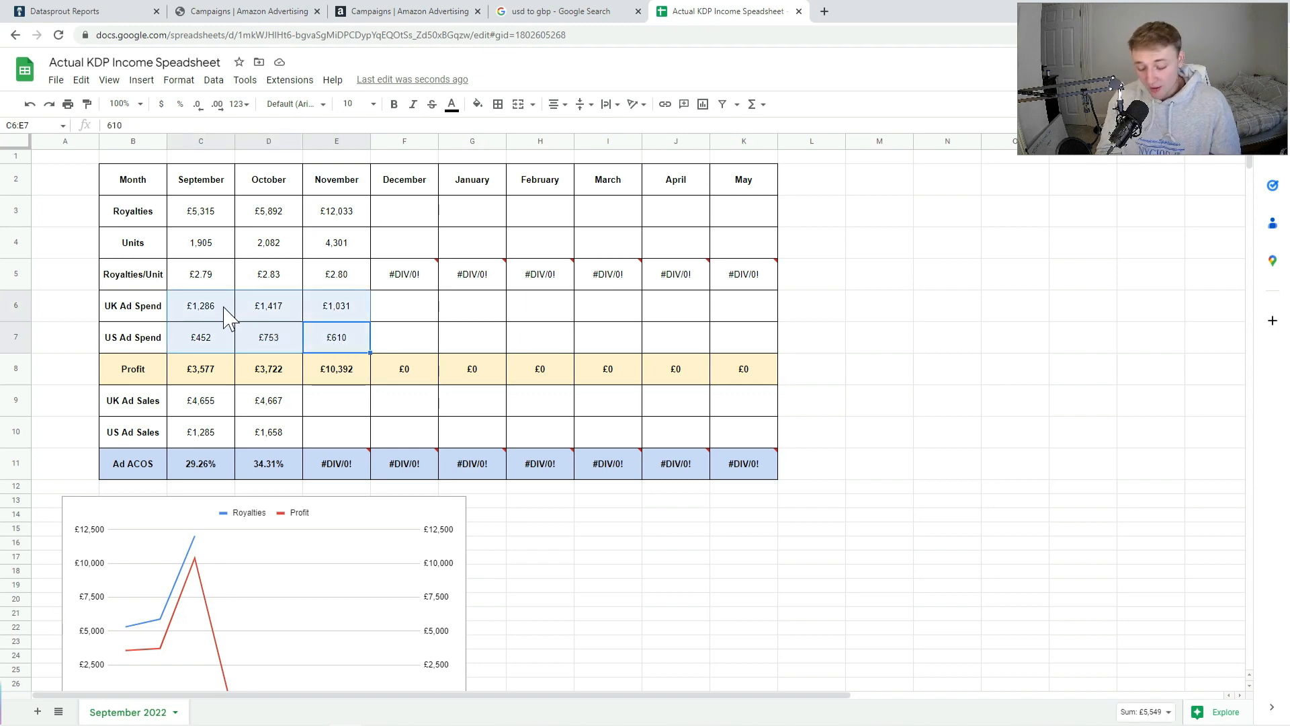
{"action": "left_click", "coordinate": [336, 369]}
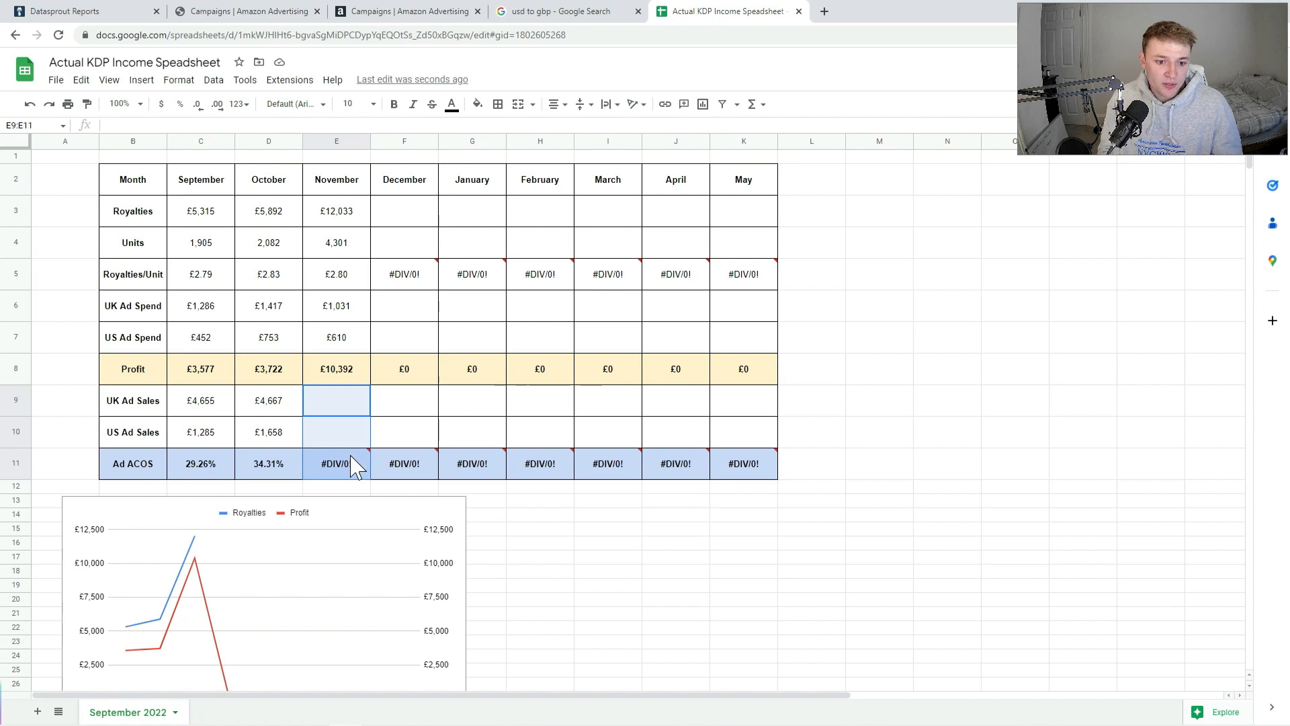
Step: Enter November's UK ad sales of £4,196 from the Amazon Ads tab
{"action": "left_click", "coordinate": [336, 211]}
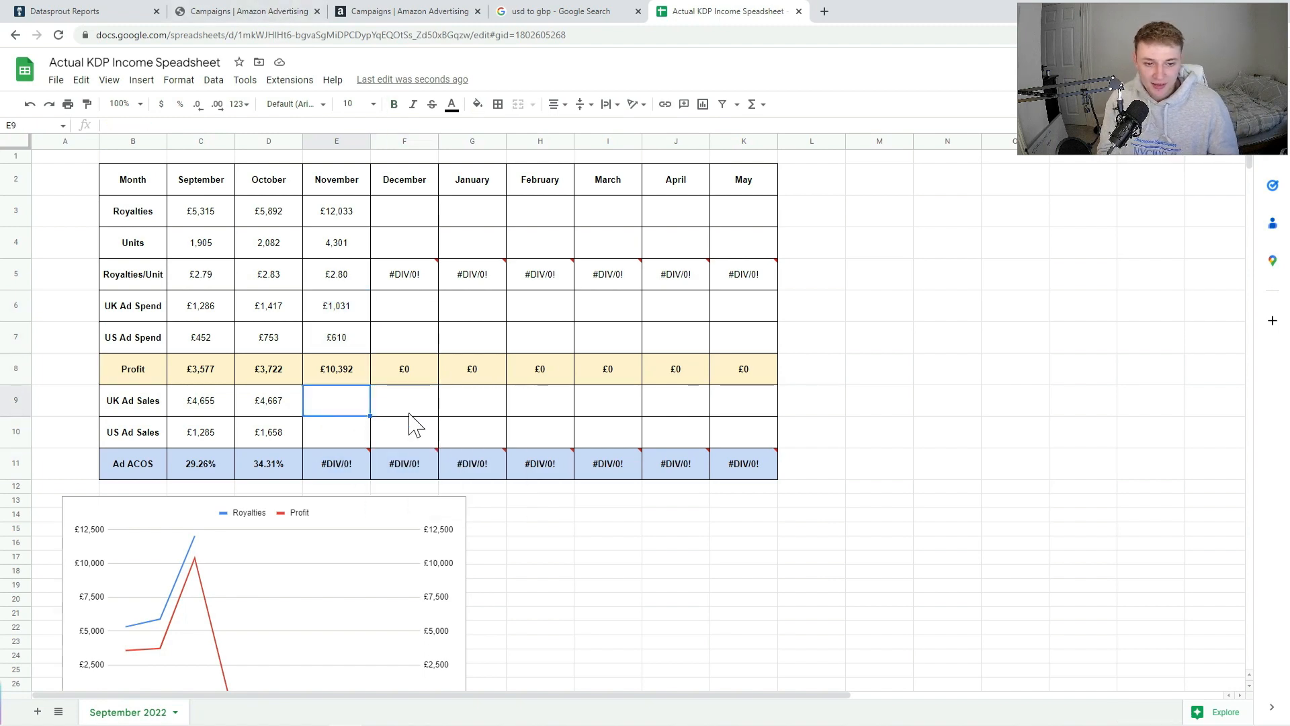
{"action": "left_click", "coordinate": [246, 11]}
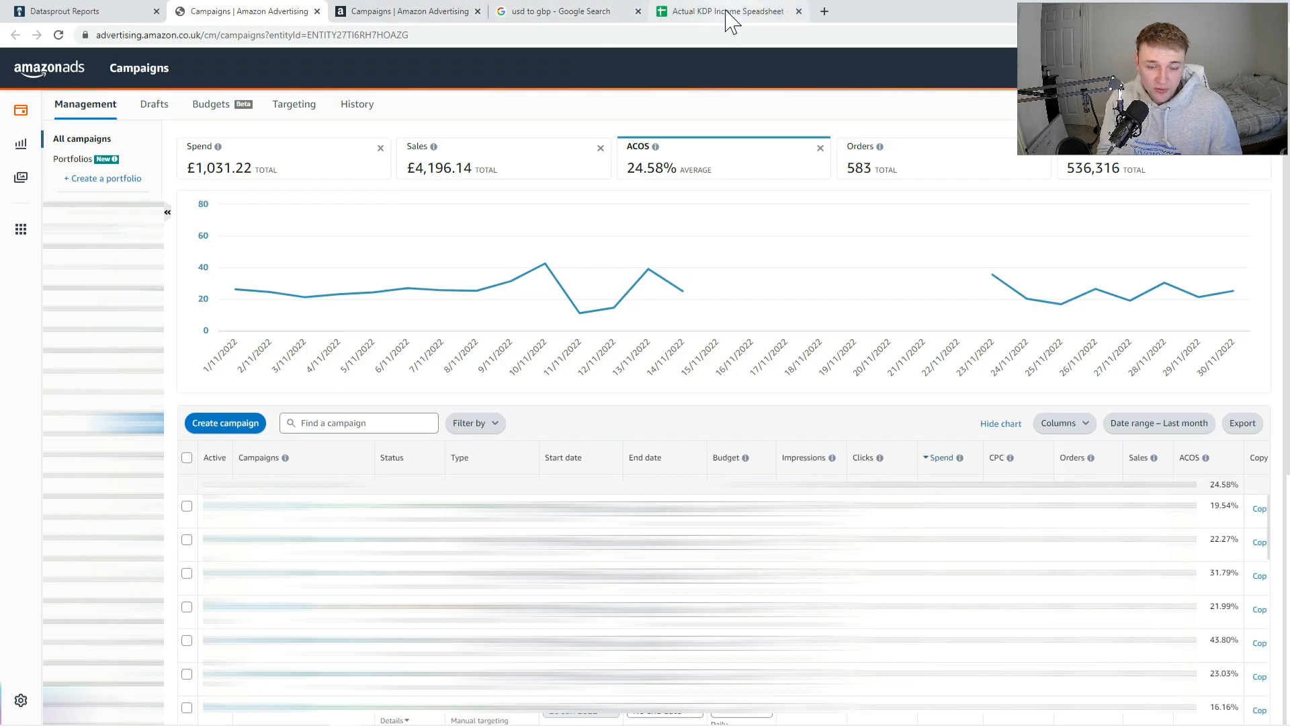
{"action": "left_click", "coordinate": [726, 11]}
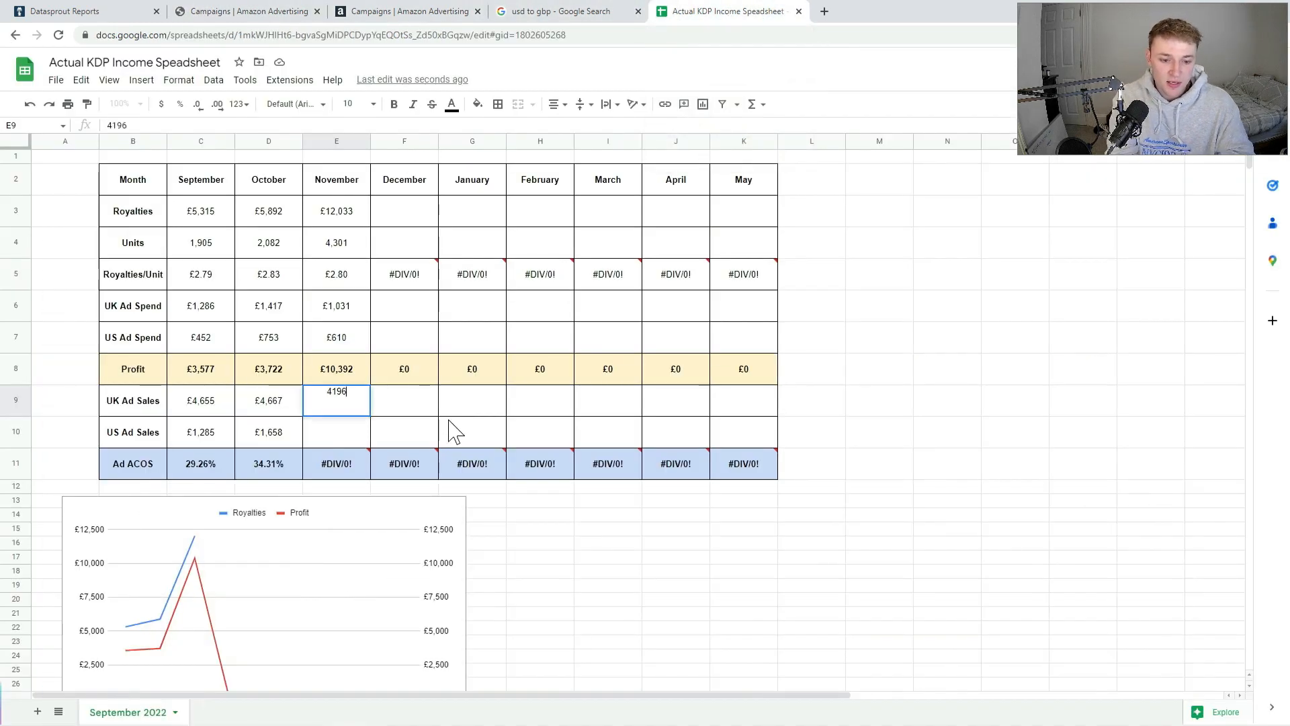
Step: Convert $2,522 US ad sales to pounds and enter £2,060
{"action": "left_click", "coordinate": [407, 11]}
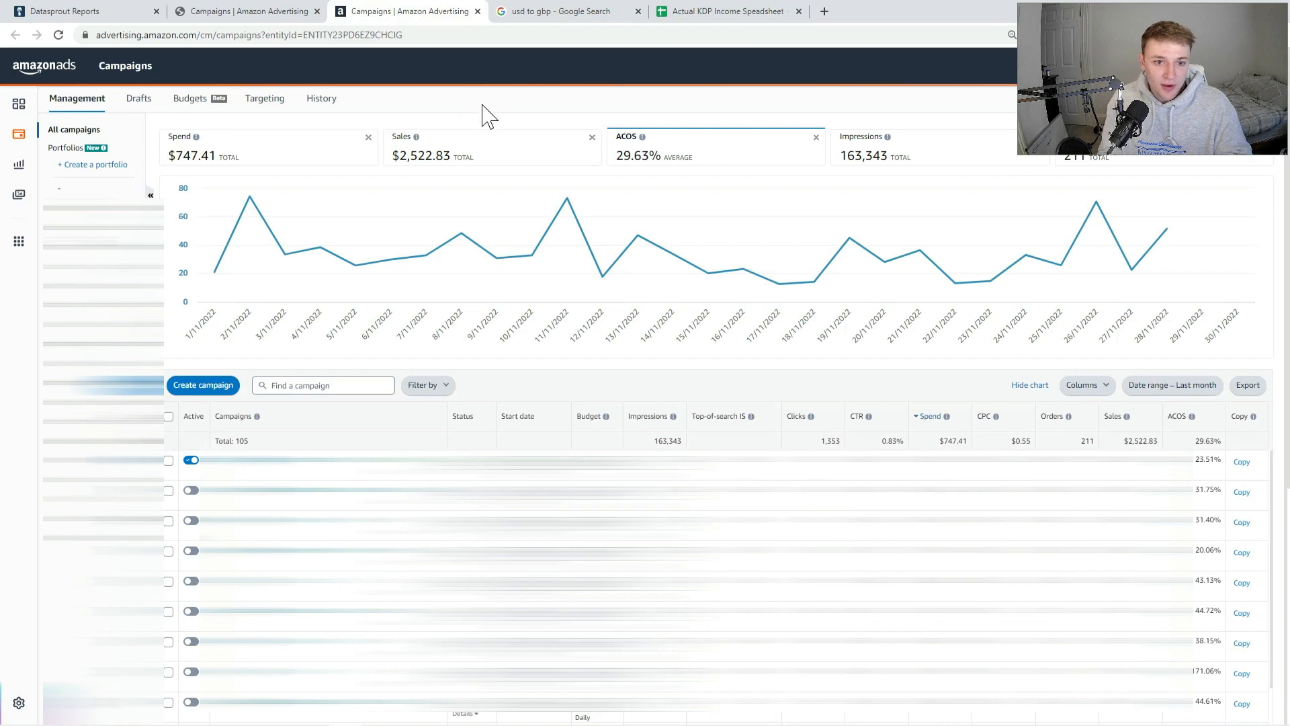
{"action": "mouse_move", "coordinate": [562, 11]}
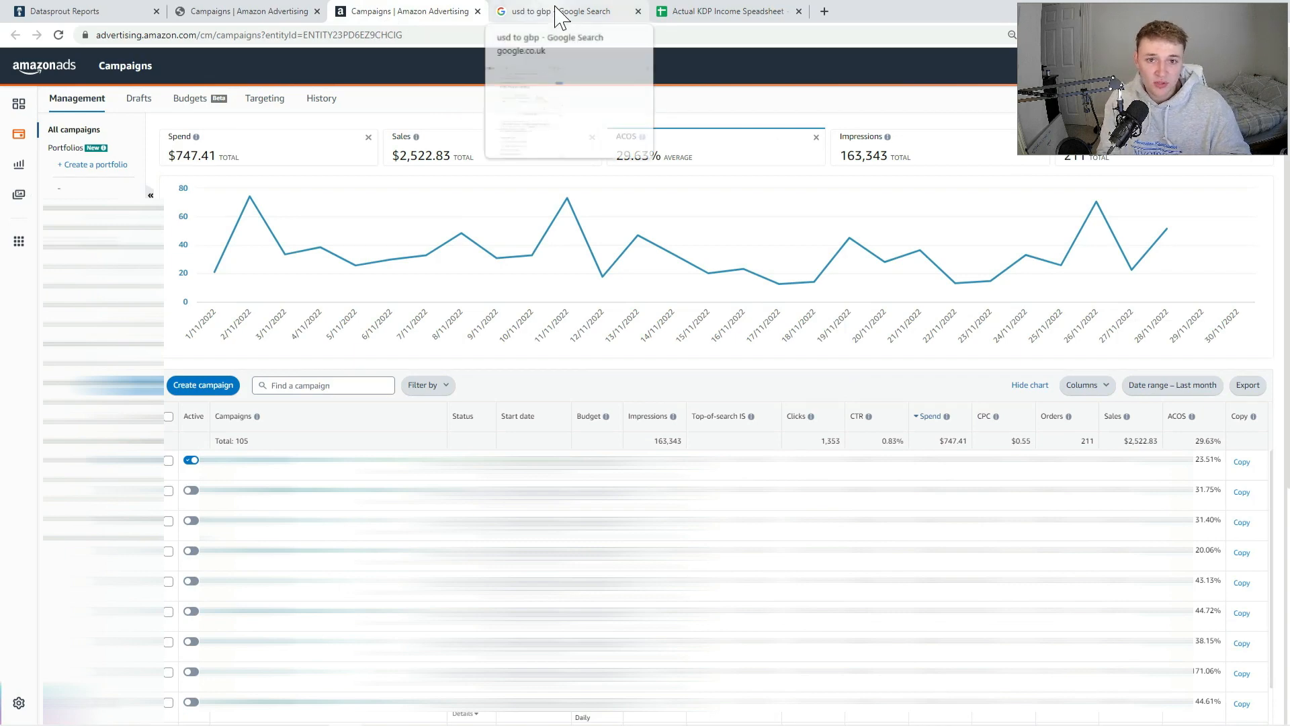
{"action": "left_click", "coordinate": [566, 11]}
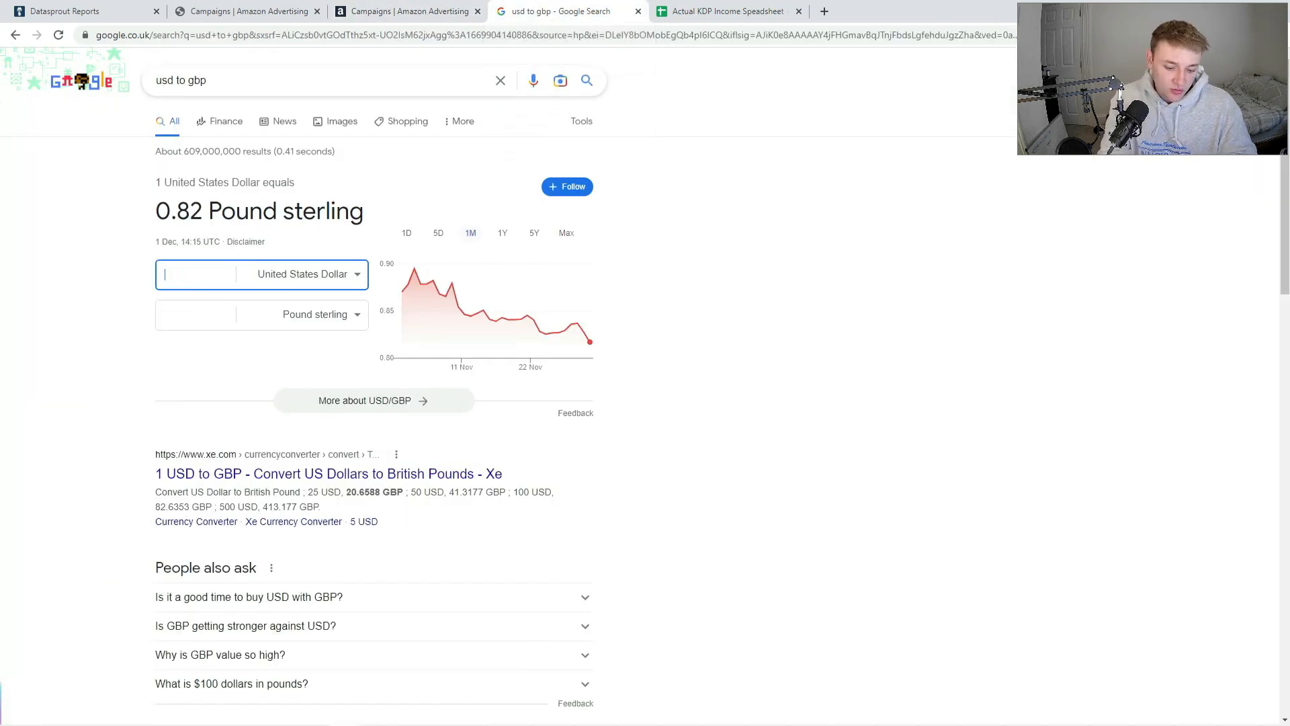
{"action": "type", "text": "2522"}
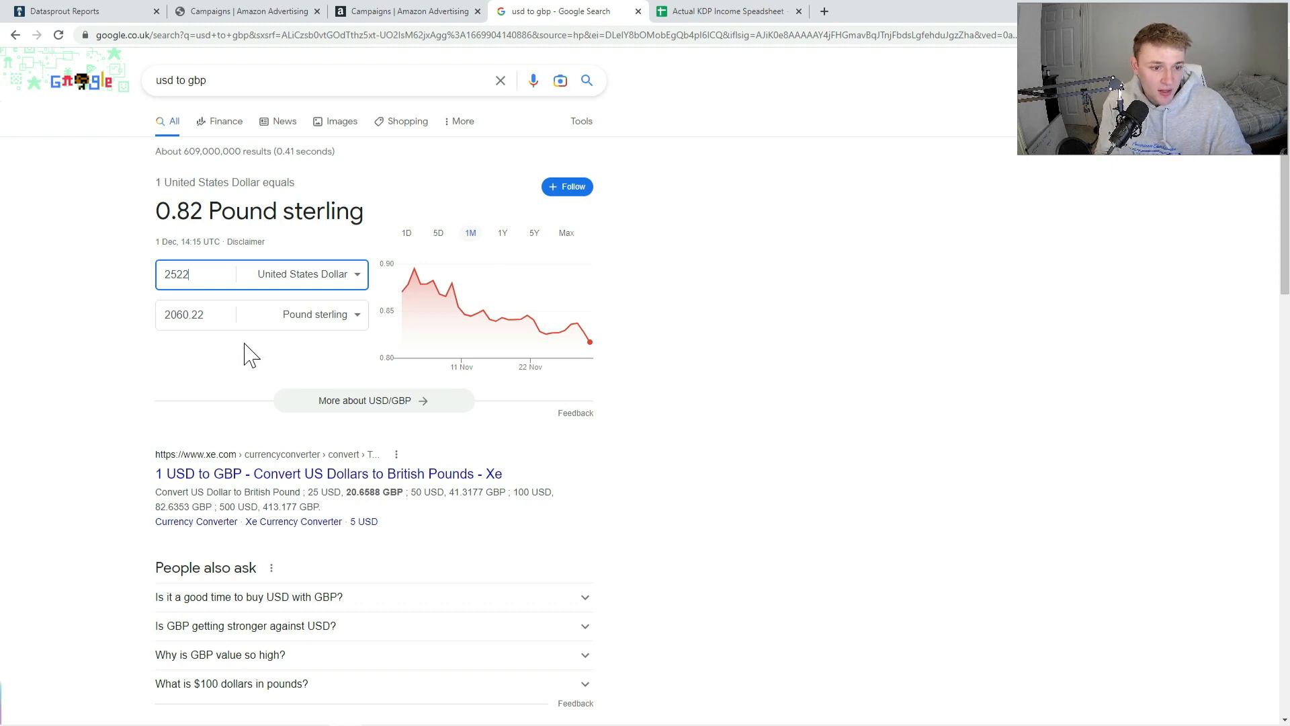
{"action": "left_click", "coordinate": [727, 10]}
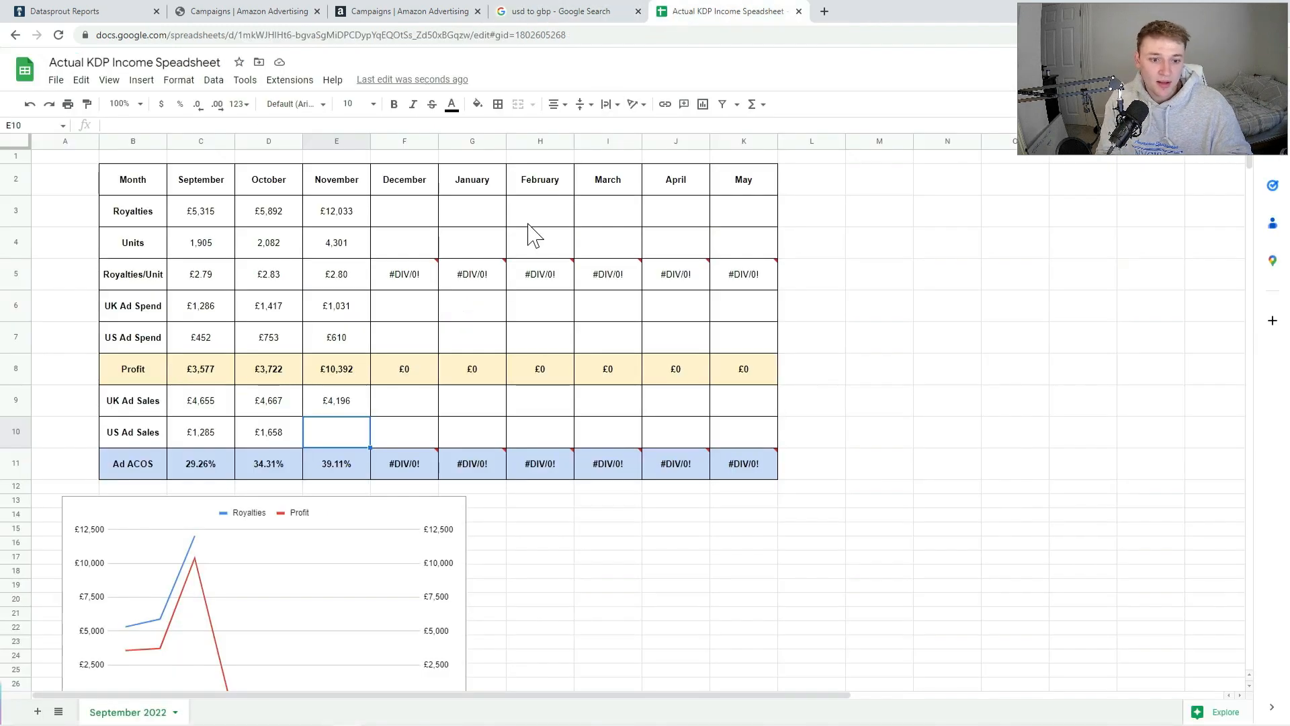
{"action": "type", "text": "2060"}
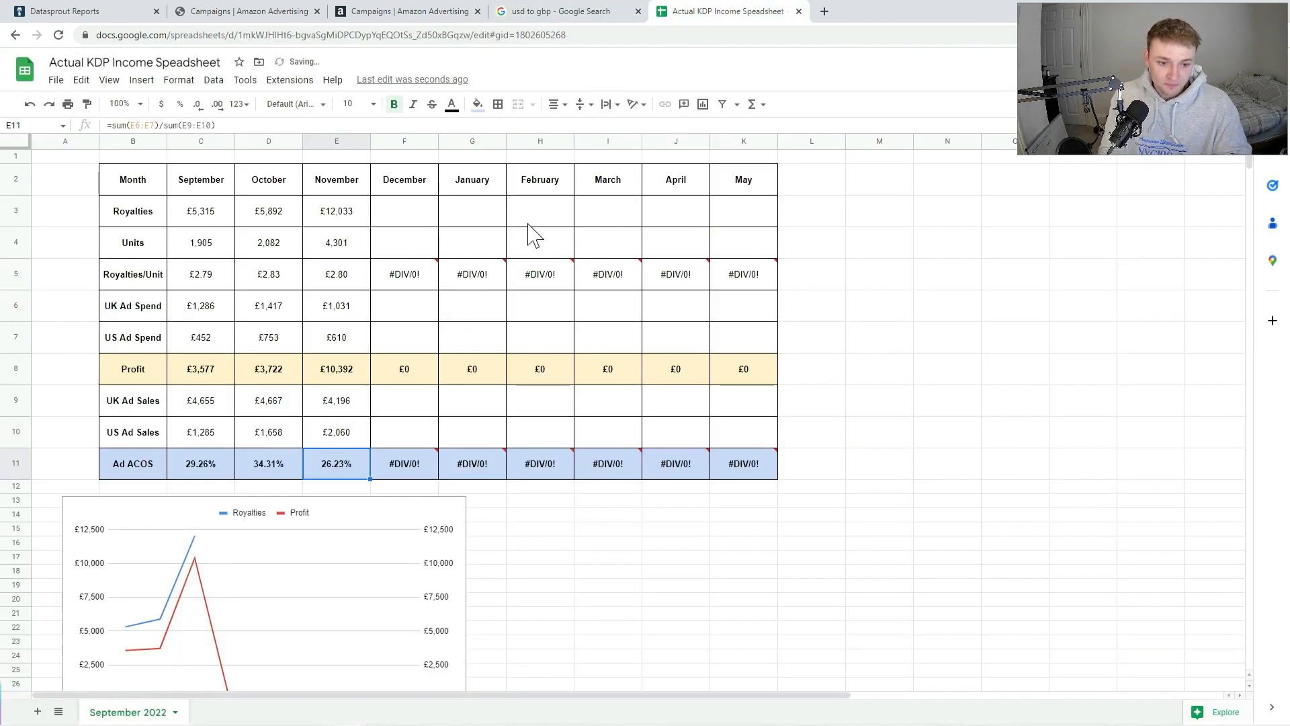
{"action": "left_click", "coordinate": [404, 463]}
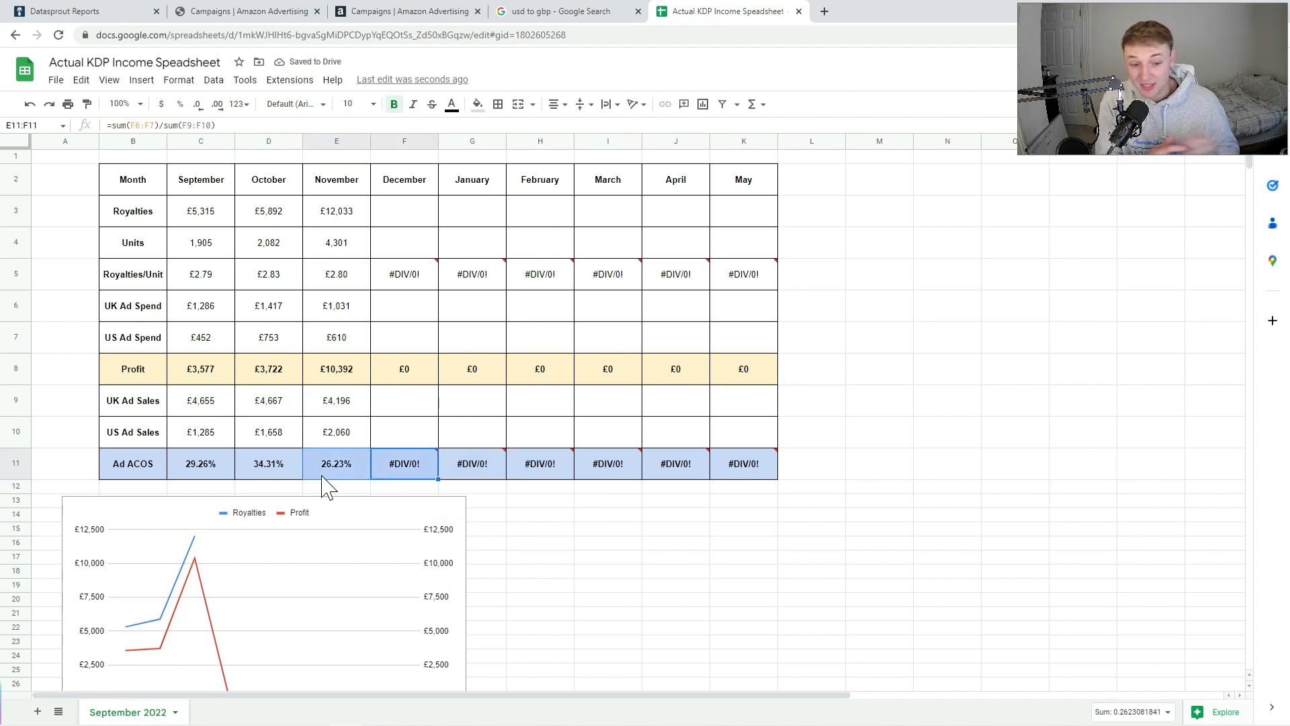
{"action": "left_click", "coordinate": [336, 485]}
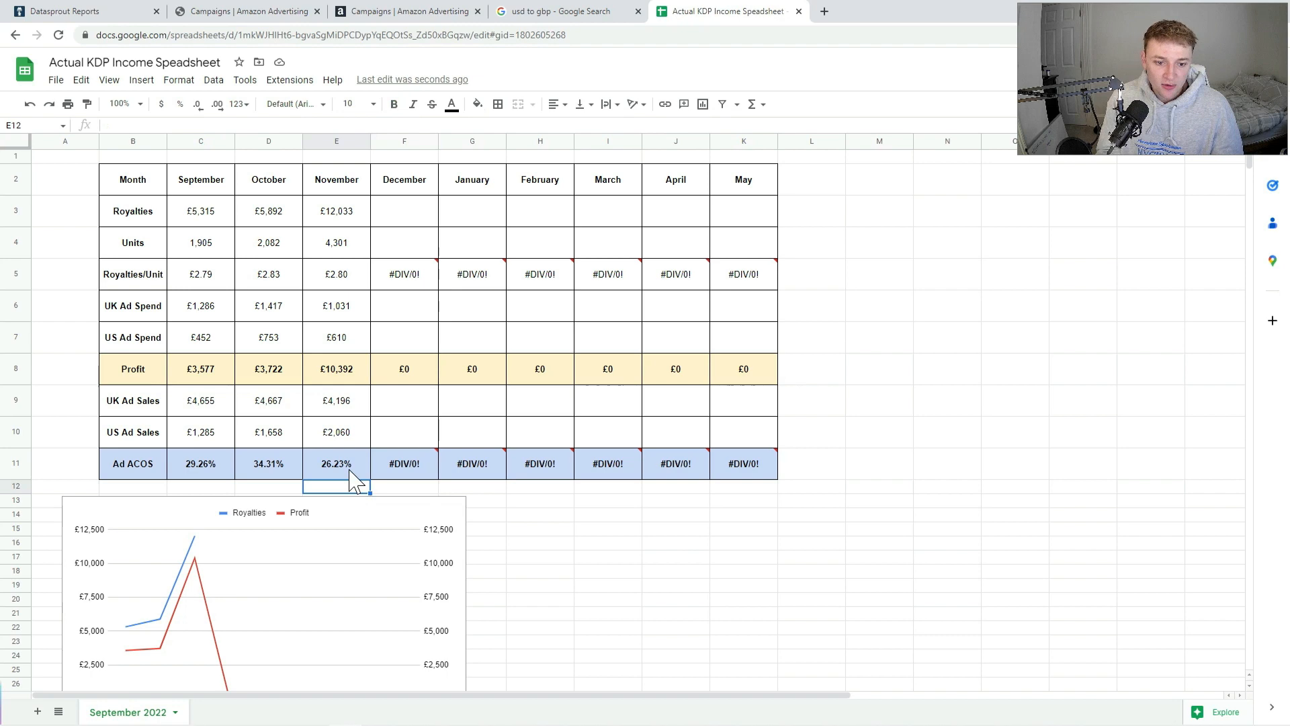
{"action": "left_click", "coordinate": [336, 462]}
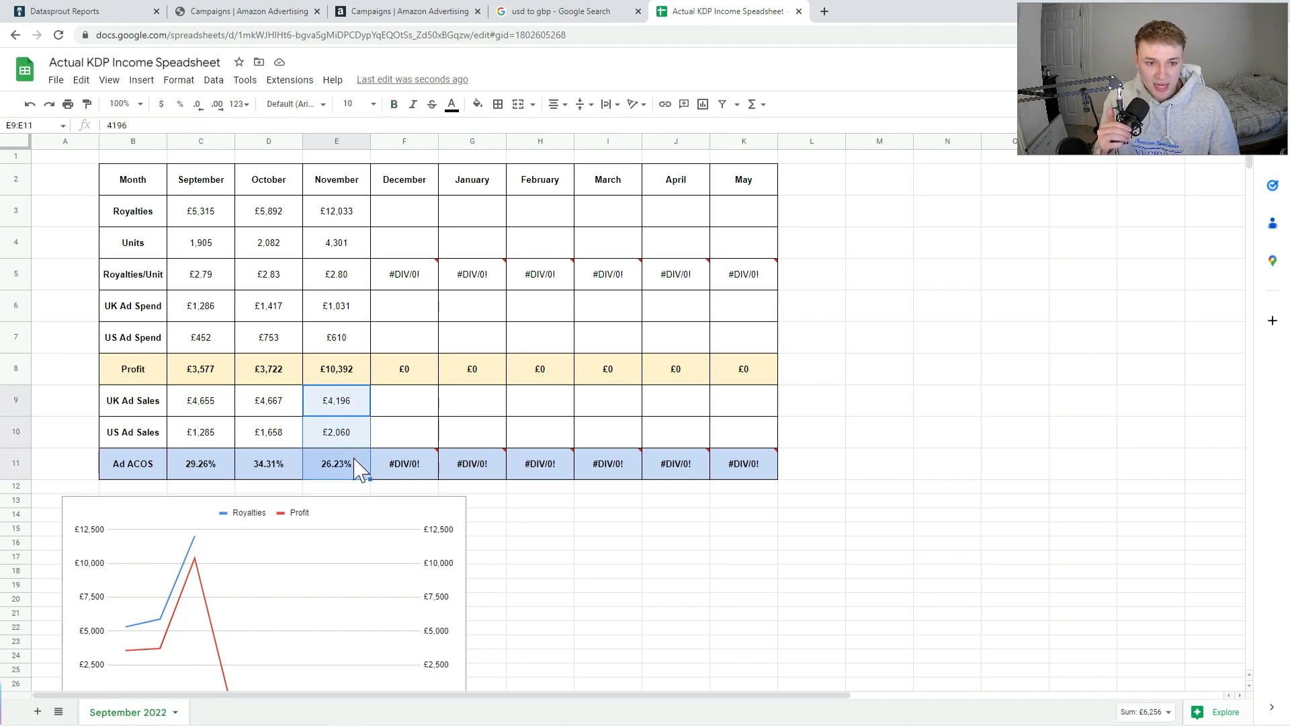
{"action": "mouse_move", "coordinate": [825, 496]}
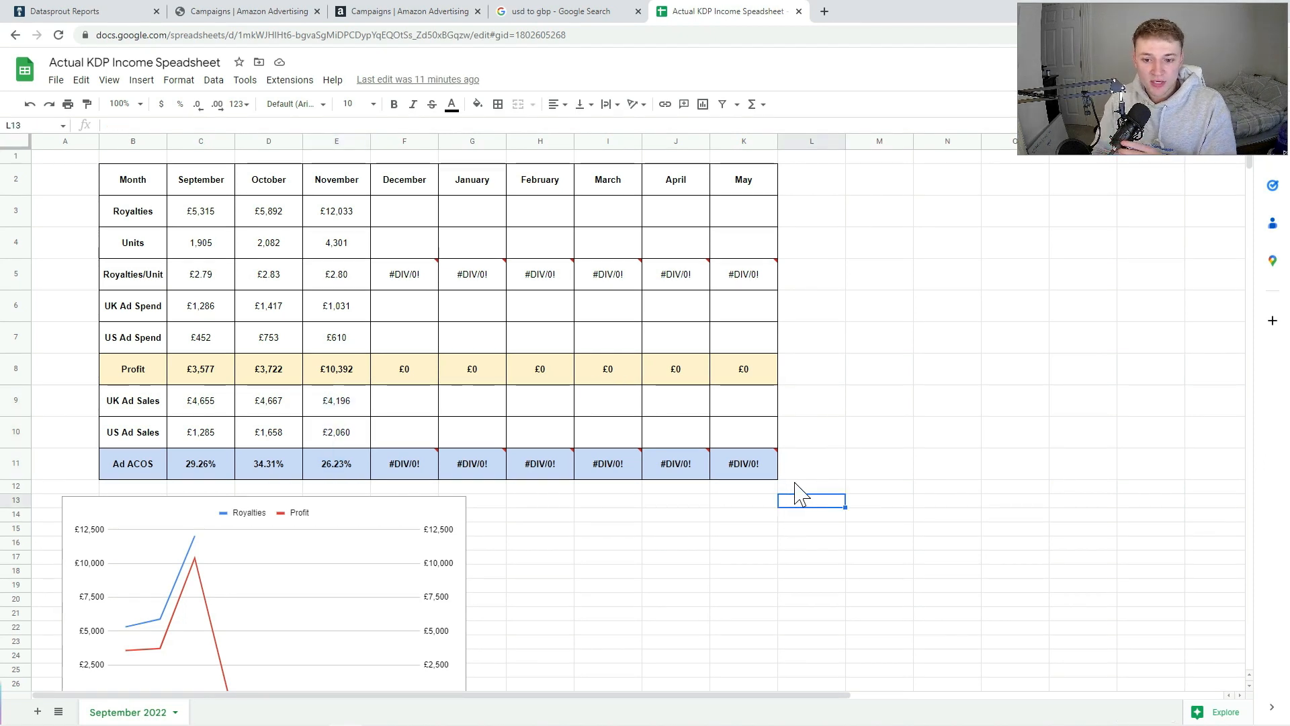
{"action": "left_click_drag", "start_coordinate": [811, 487], "coordinate": [946, 518]}
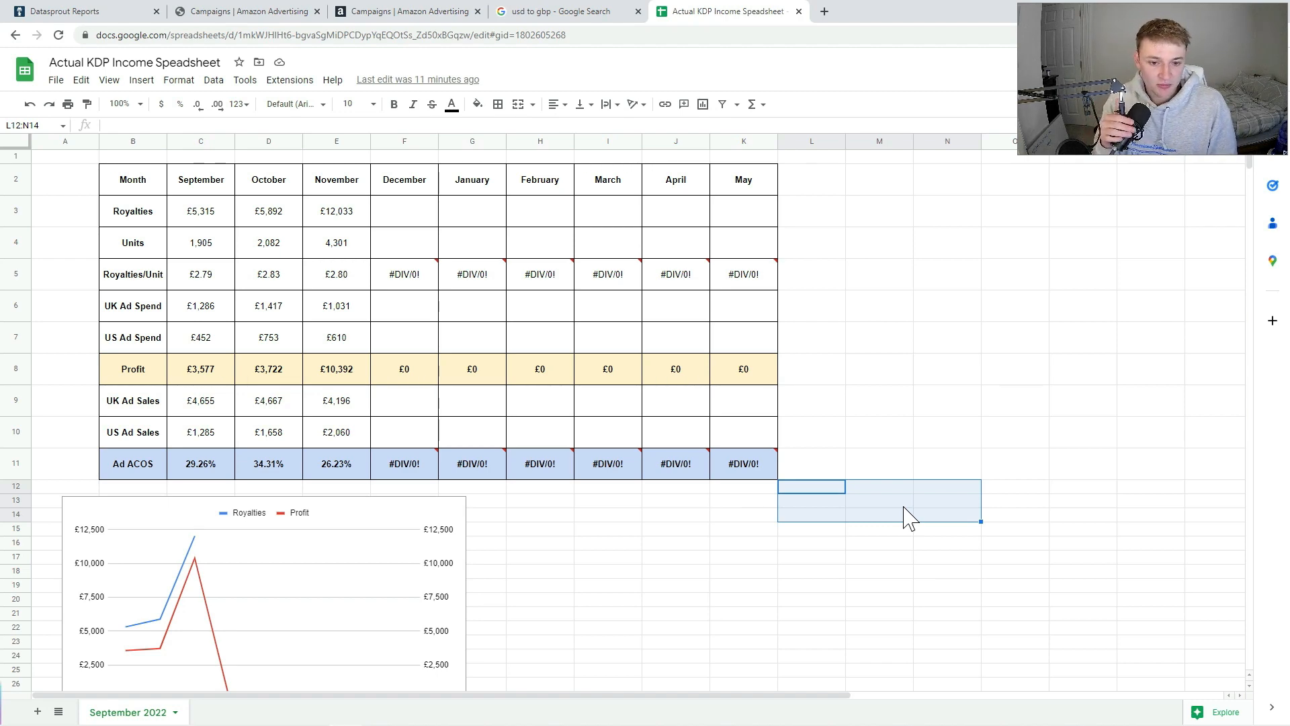
{"action": "mouse_move", "coordinate": [872, 457]}
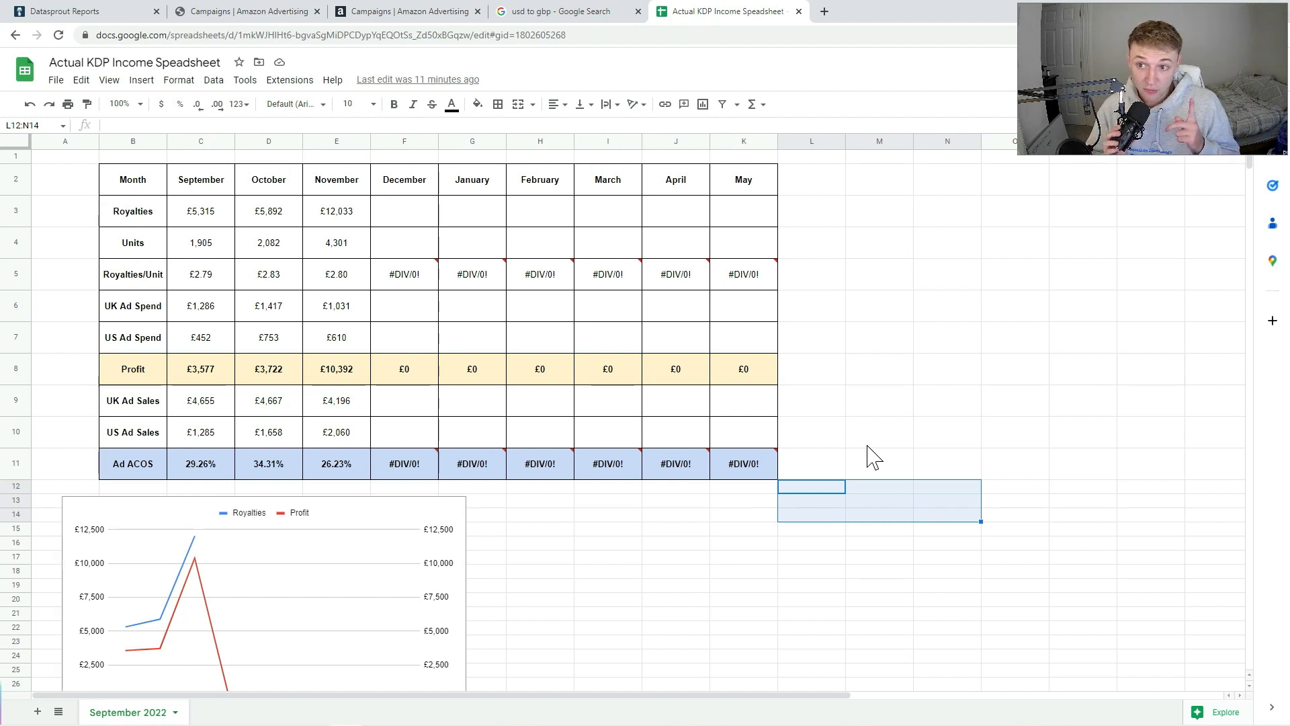
{"action": "mouse_move", "coordinate": [858, 557]}
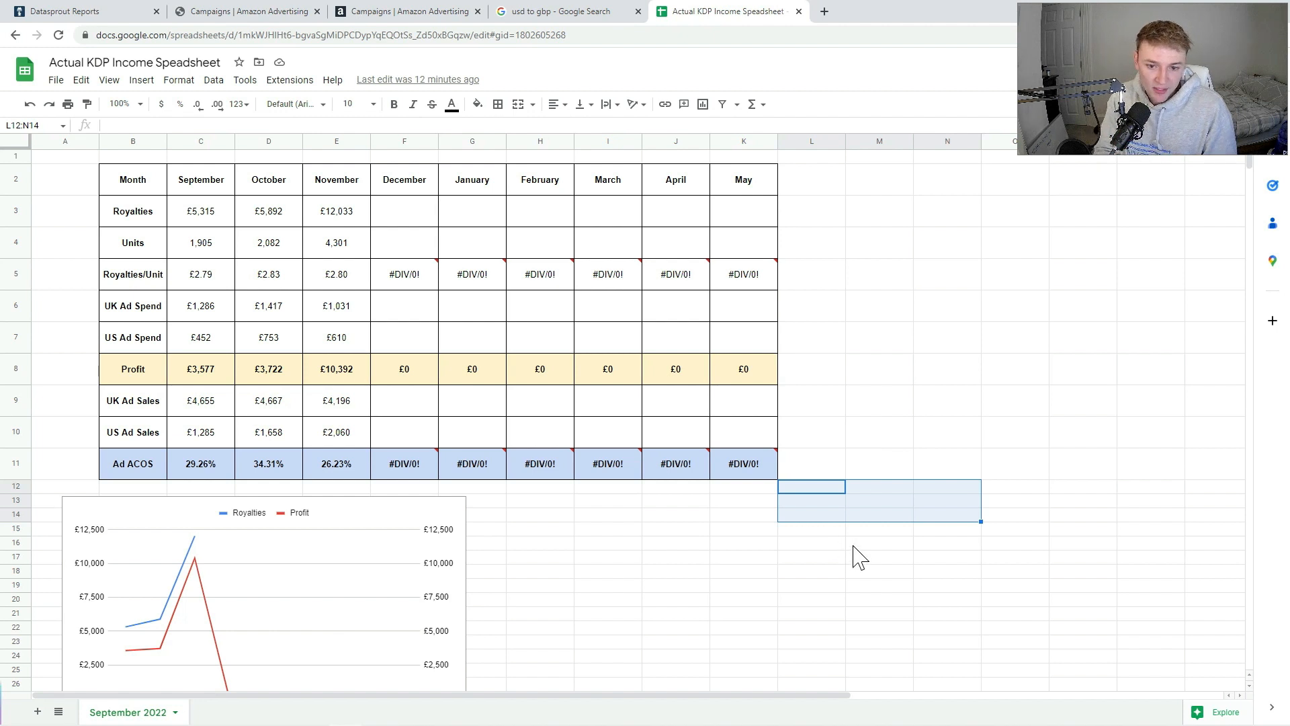